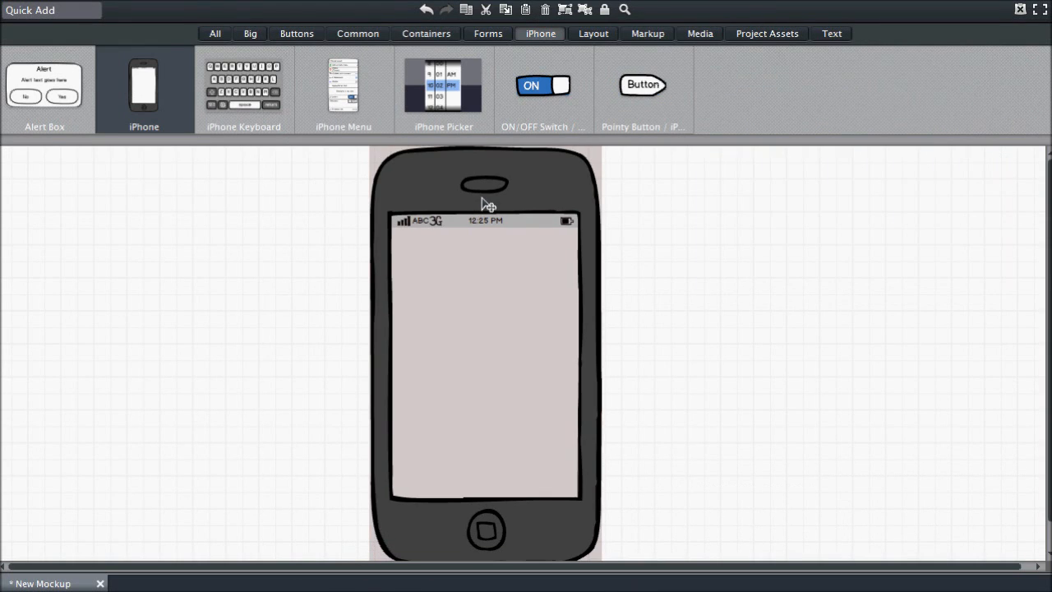
Add a Button Bar across the iPhone top and label its tabs Play, Scores, About.
{"action": "left_click", "coordinate": [485, 345]}
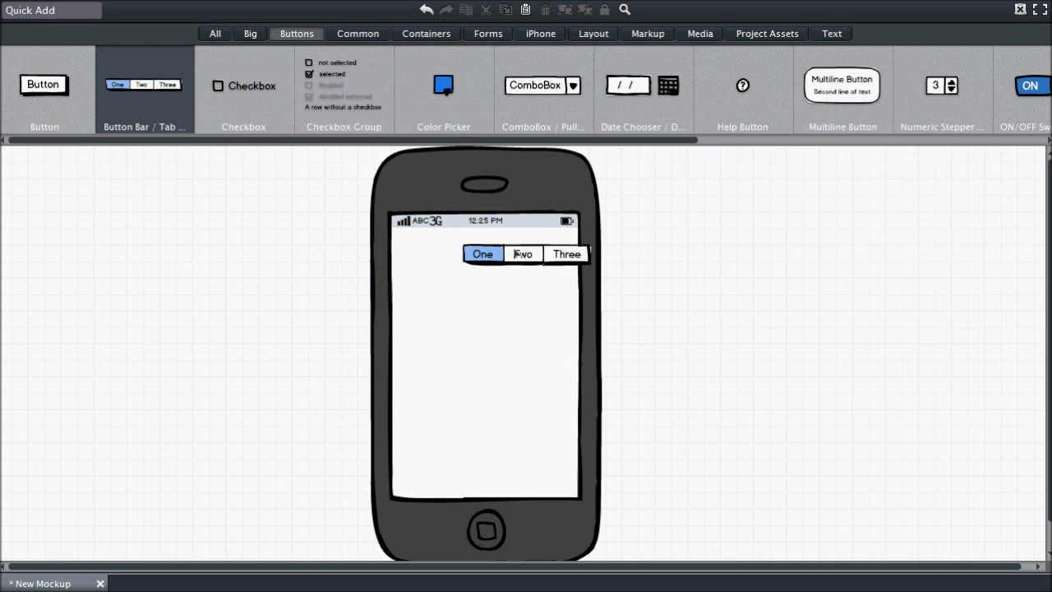
{"action": "left_click", "coordinate": [523, 253]}
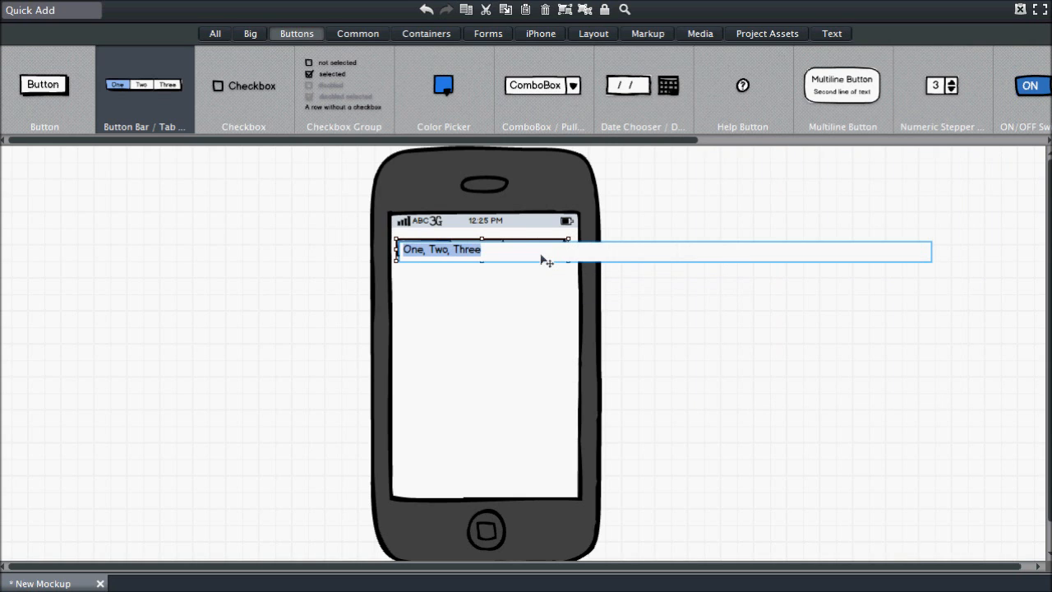
{"action": "type", "text": "Play,S"}
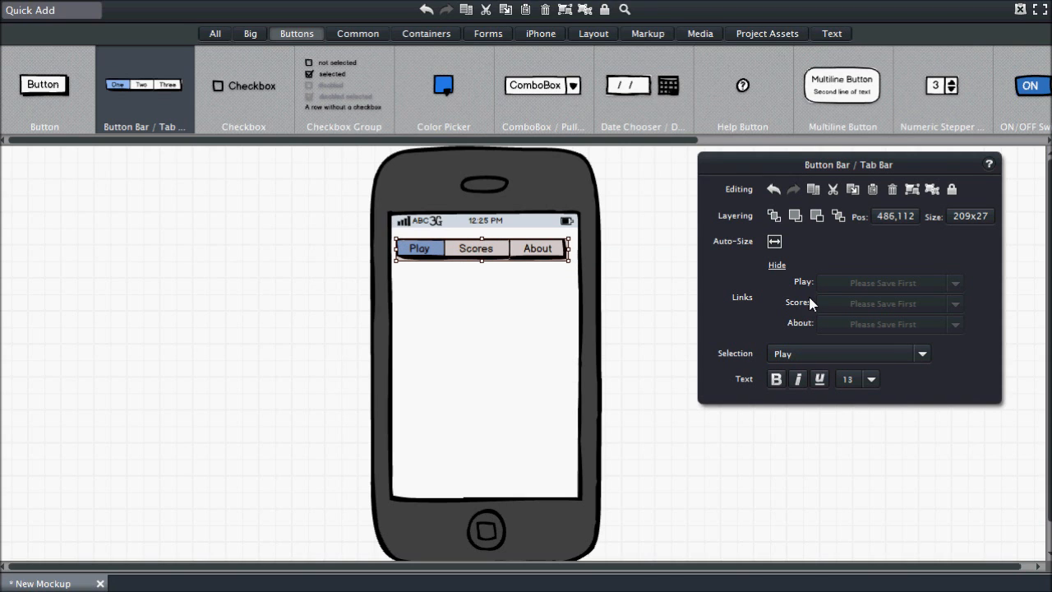
{"action": "mouse_move", "coordinate": [929, 360]}
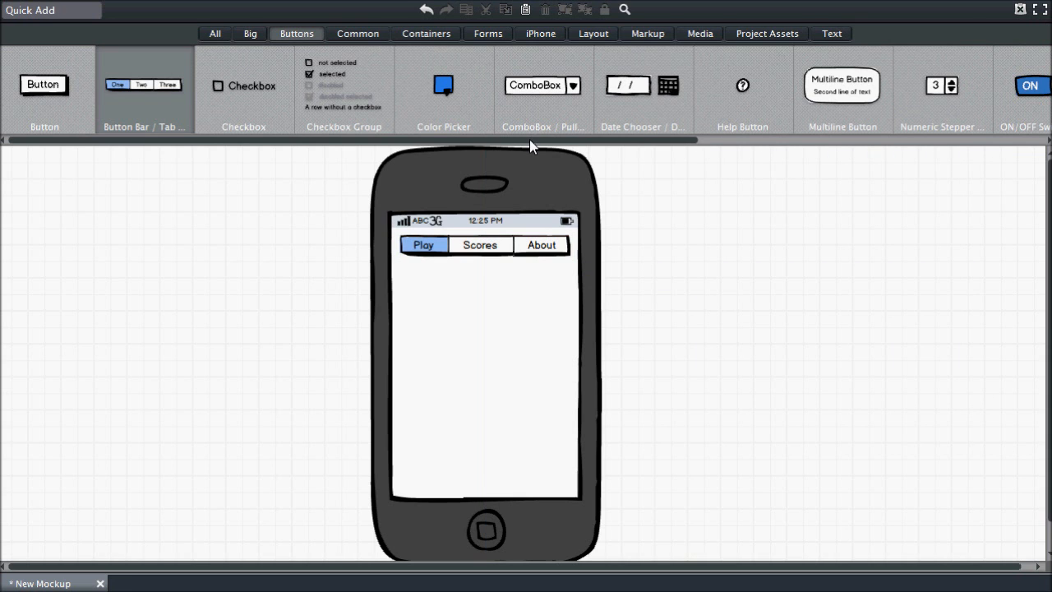
Place a Paragraph of Text with a sample tweet pasted from Notepad under the tab bar.
{"action": "scroll", "scroll_direction": "right", "scroll_amount": 3}
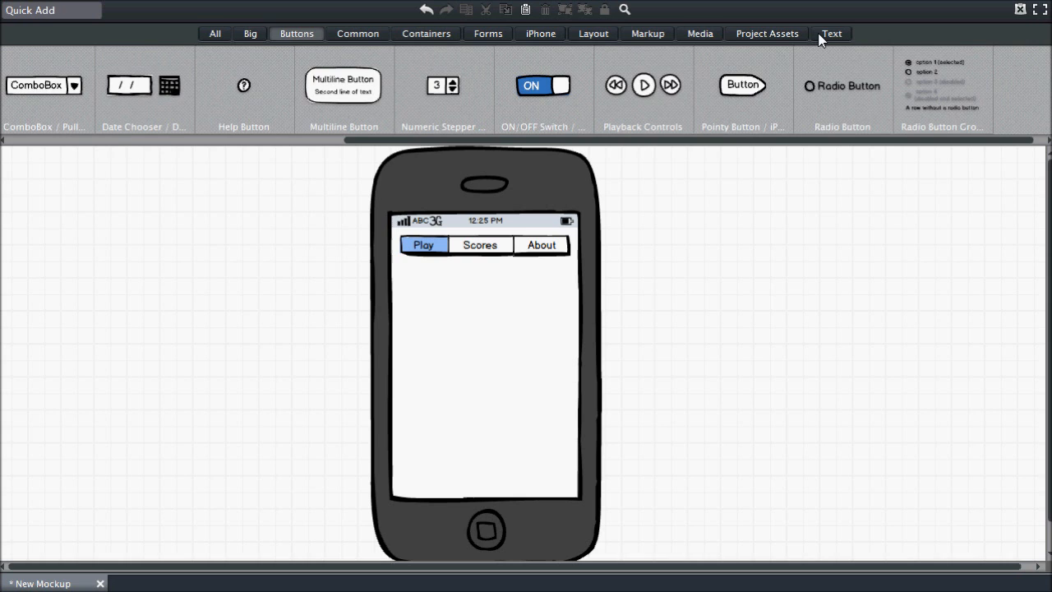
{"action": "left_click", "coordinate": [832, 33]}
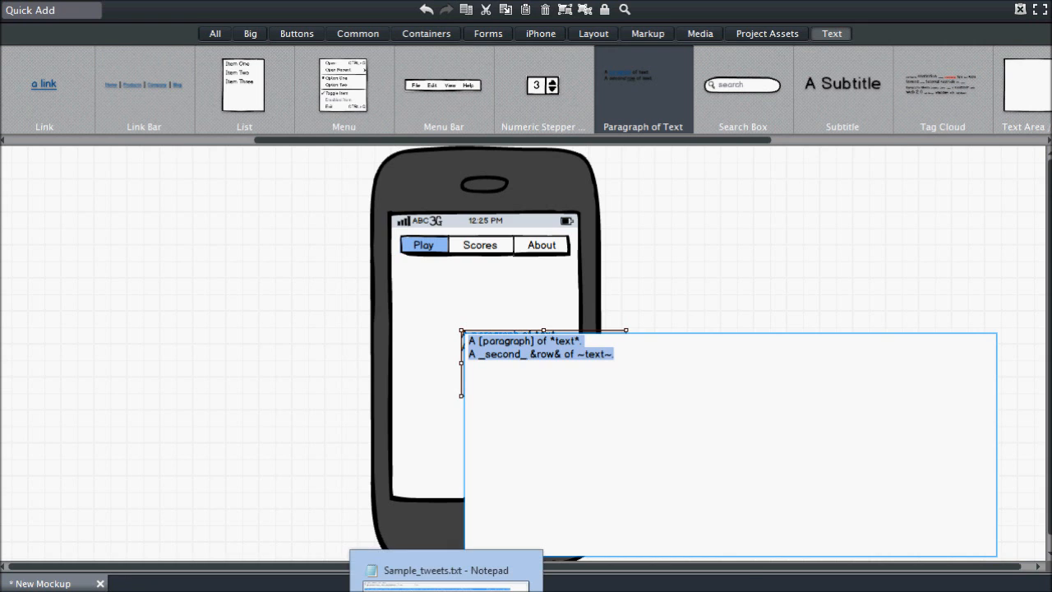
{"action": "left_click", "coordinate": [444, 569]}
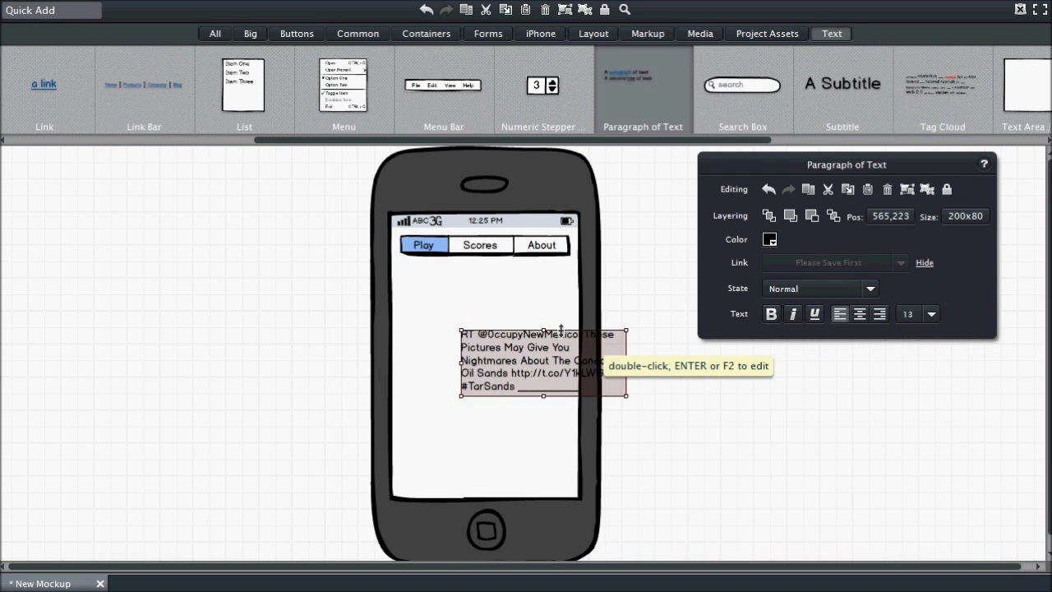
{"action": "left_click_drag", "start_coordinate": [543, 365], "coordinate": [485, 306]}
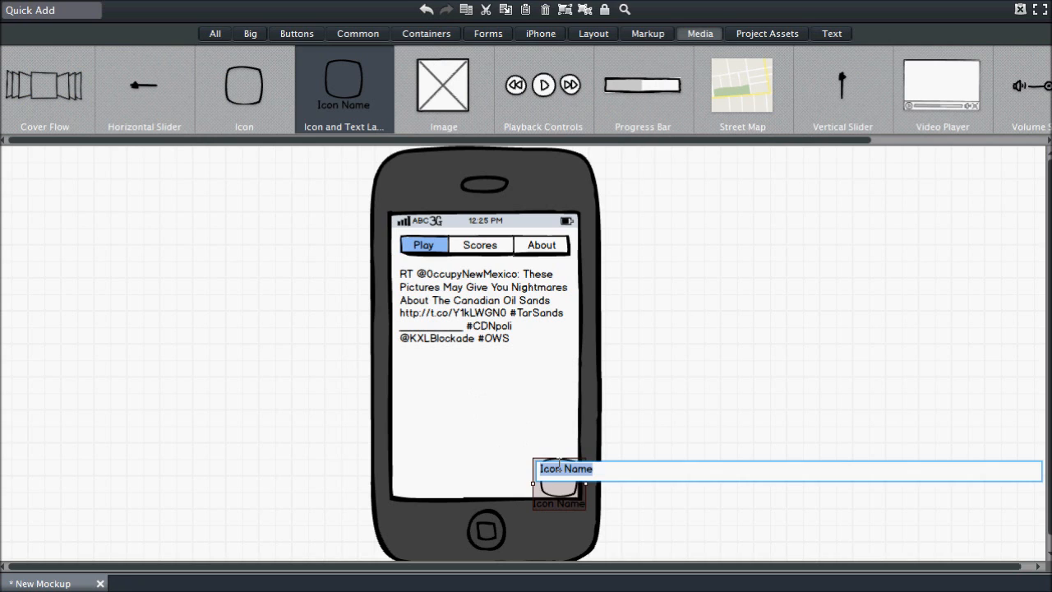
Add two Icon and Text Label controls captioned IdleNoMore and Justin Bieber, labels below, aligned along the bottom.
{"action": "type", "text": "IdleNoMore"}
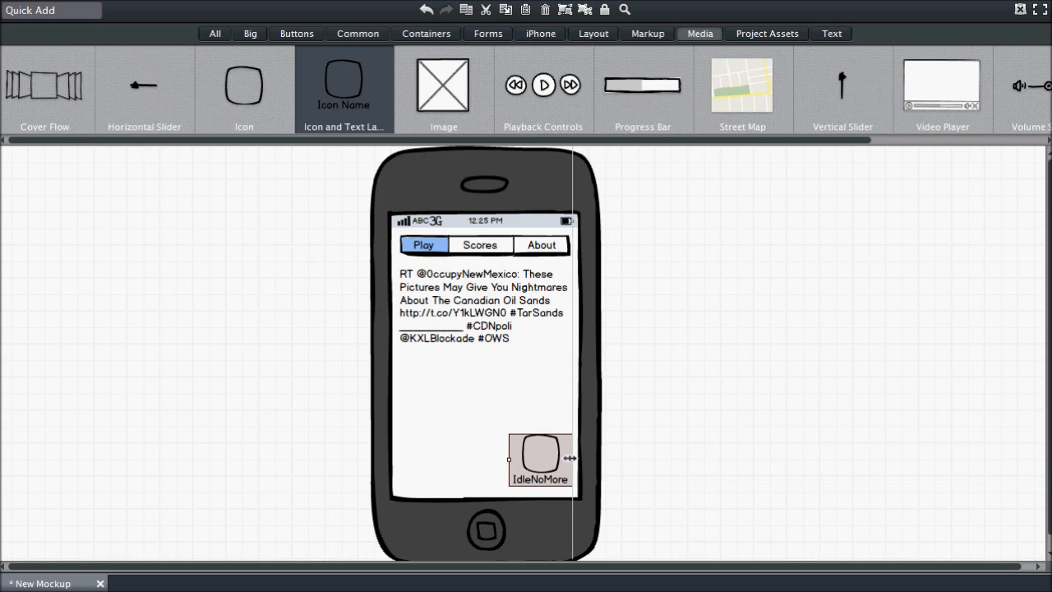
{"action": "left_click", "coordinate": [539, 460]}
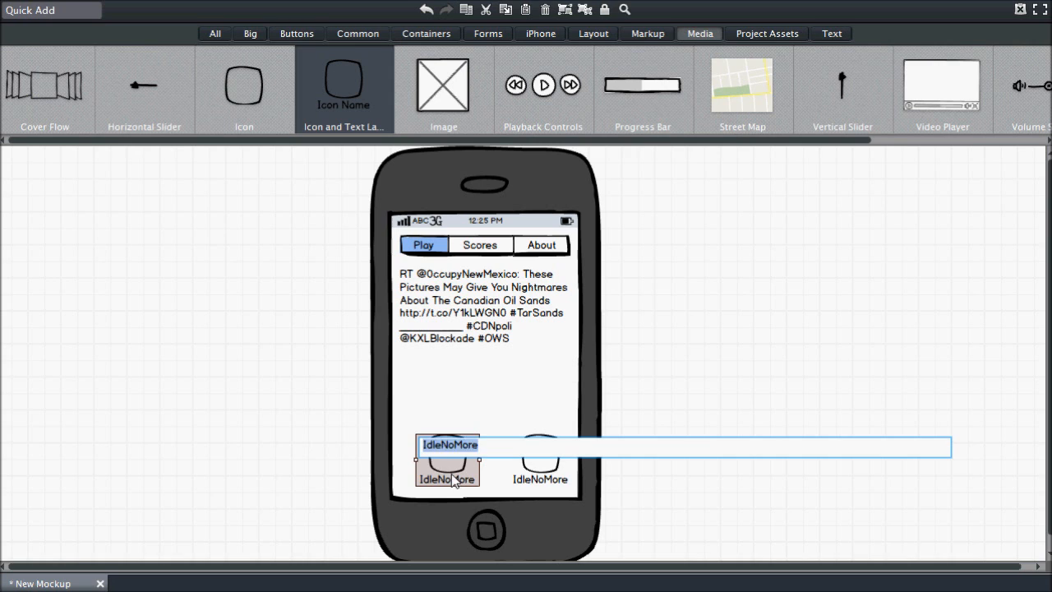
{"action": "type", "text": "Justin Bieber"}
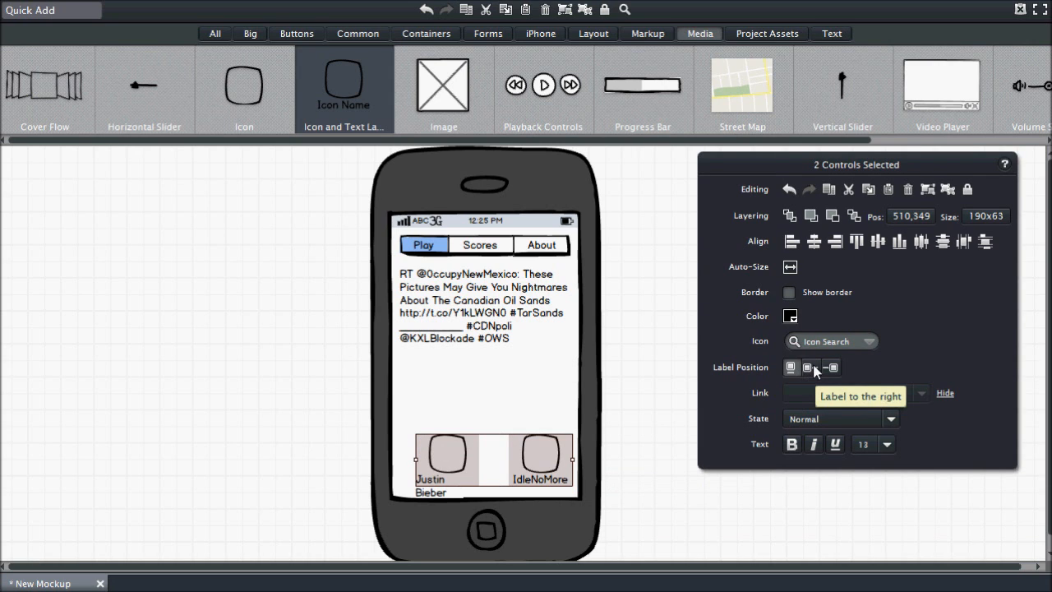
{"action": "left_click", "coordinate": [789, 266]}
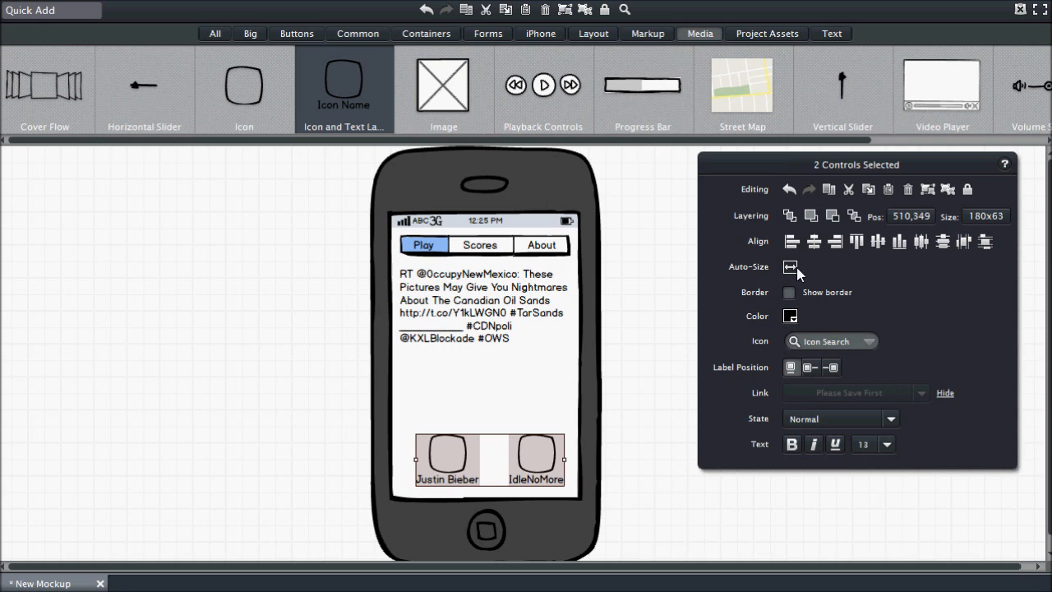
{"action": "mouse_move", "coordinate": [447, 457]}
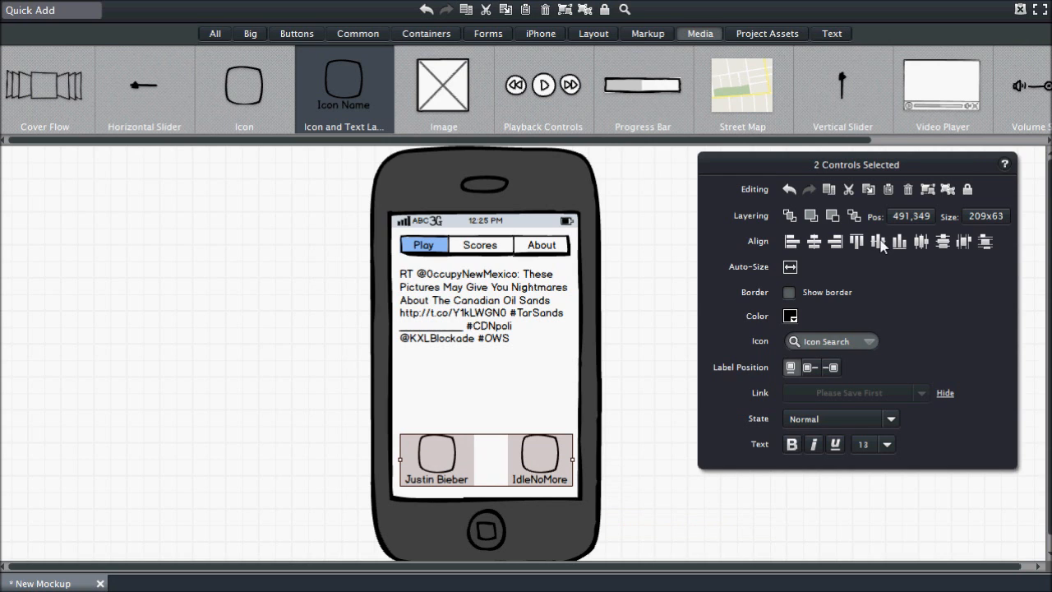
{"action": "left_click", "coordinate": [661, 434]}
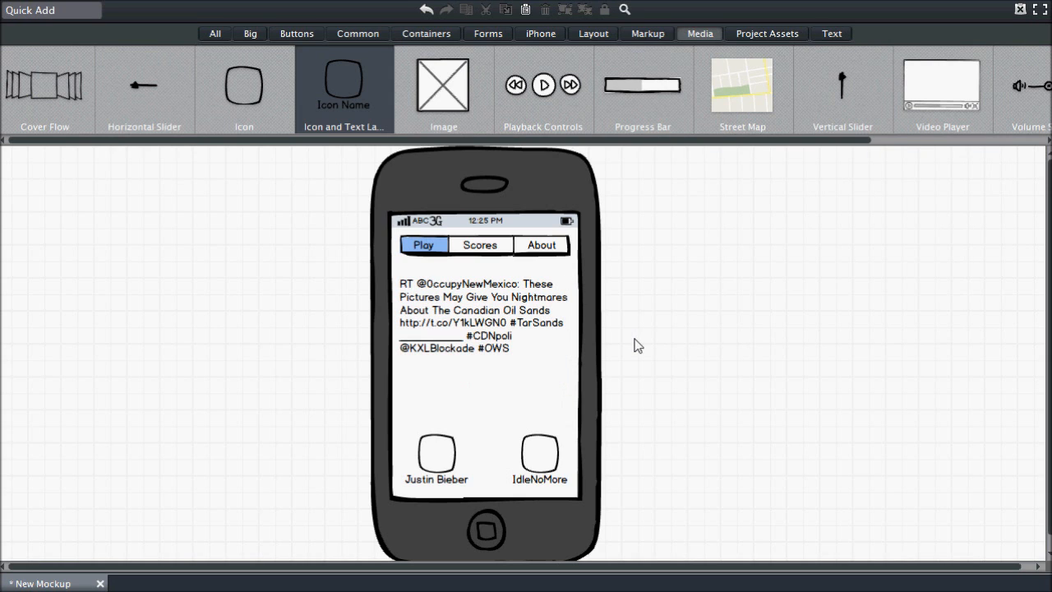
Widen and heighten the tweet paragraph so its text wraps across more lines.
{"action": "left_click", "coordinate": [483, 315]}
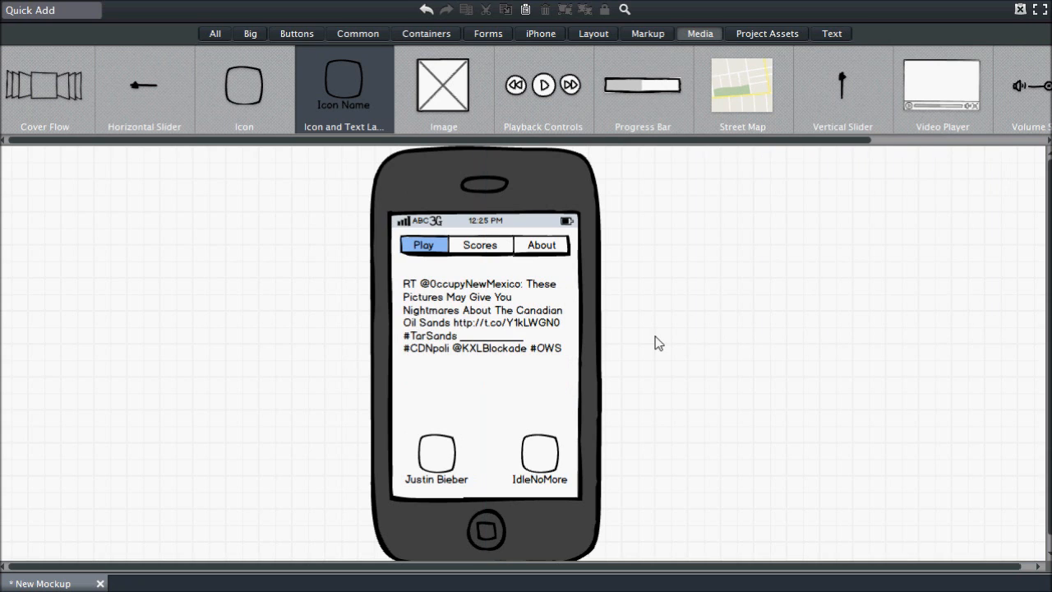
{"action": "mouse_move", "coordinate": [628, 349]}
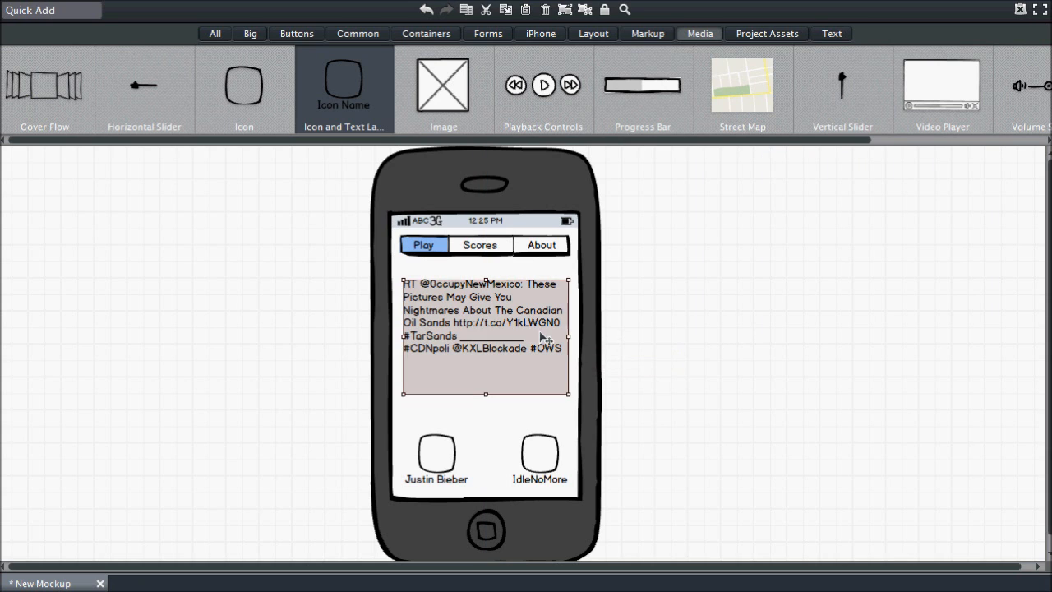
{"action": "left_click", "coordinate": [485, 320]}
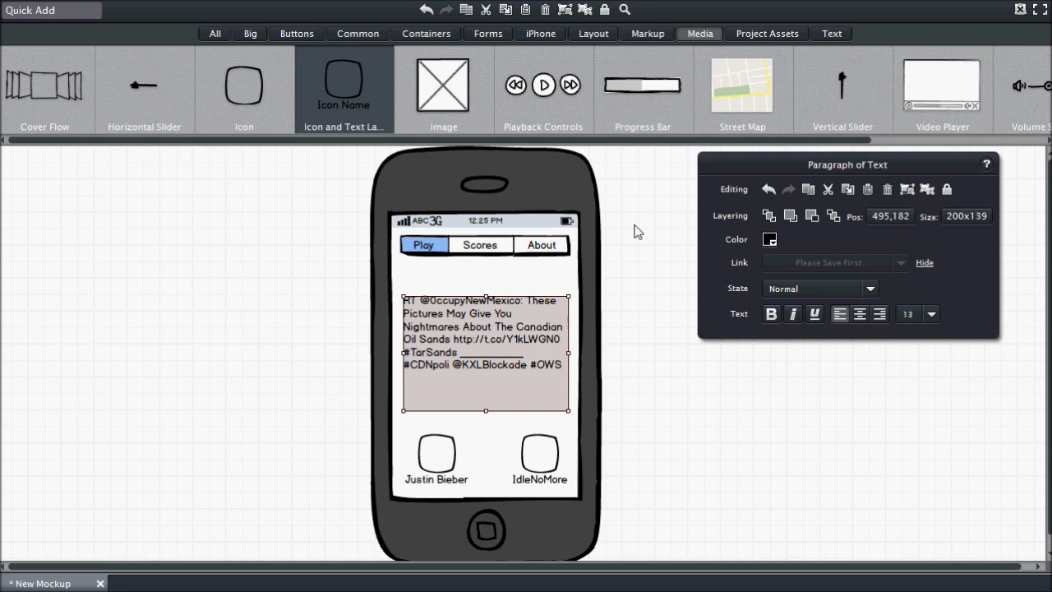
{"action": "left_click", "coordinate": [487, 33]}
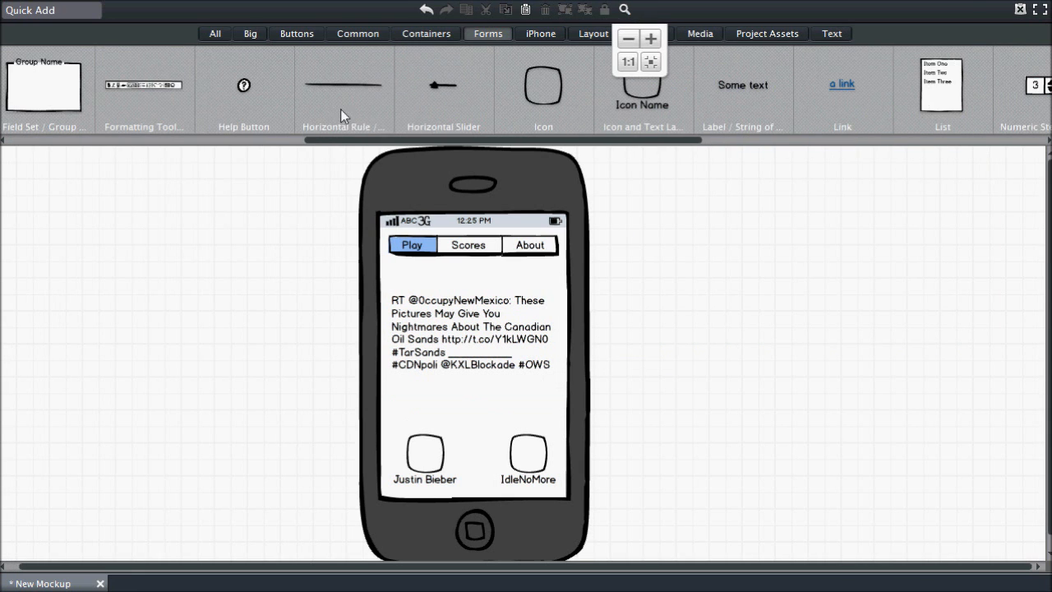
Add a Nickname text input and a Done button side by side under the tab bar, lined up together.
{"action": "left_click_drag", "start_coordinate": [342, 85], "coordinate": [474, 292]}
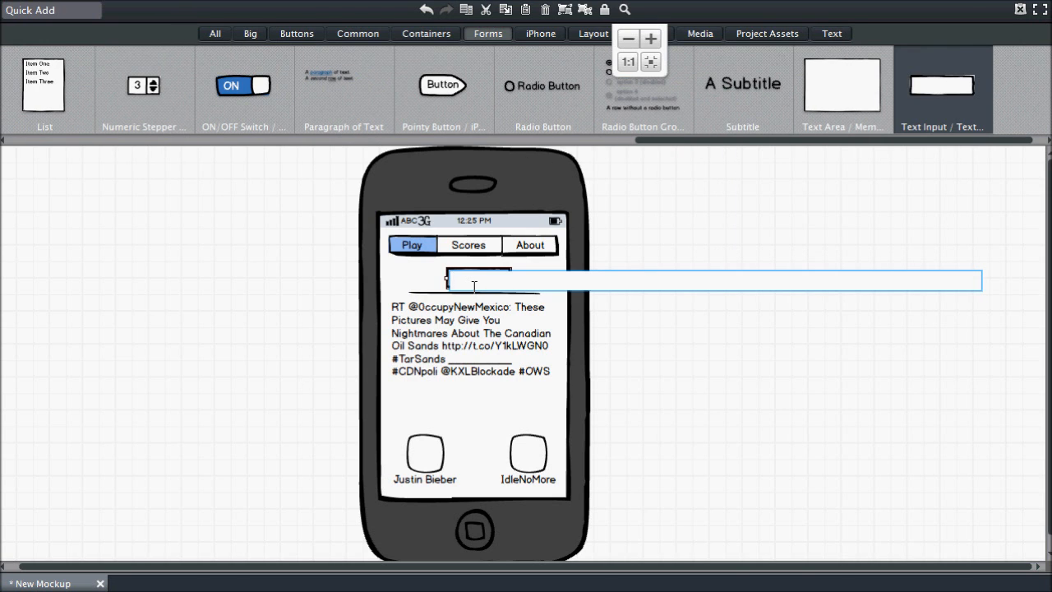
{"action": "type", "text": "Nickname"}
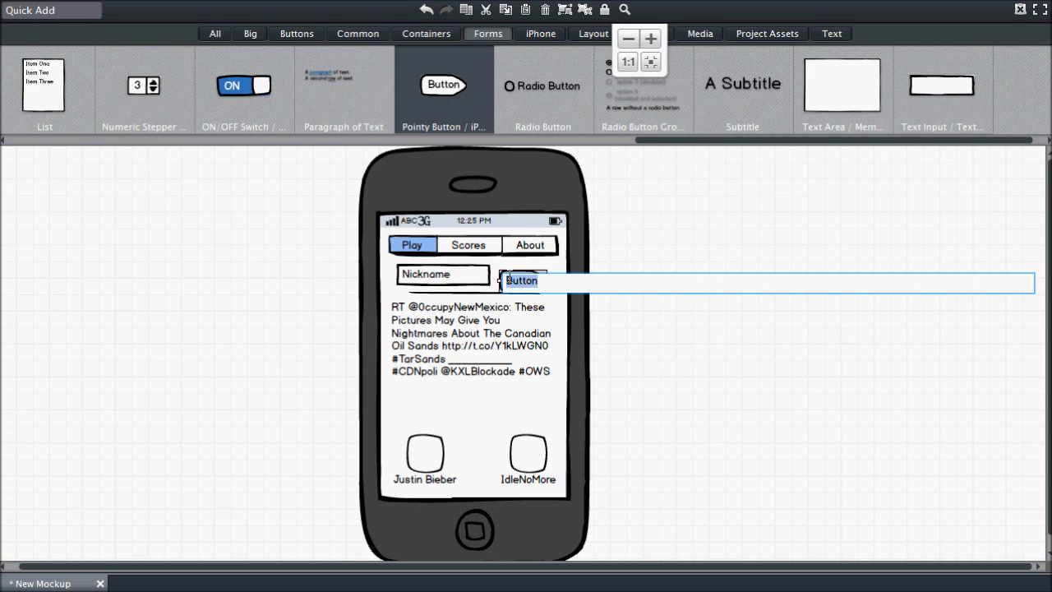
{"action": "left_click", "coordinate": [519, 279]}
{"action": "type", "text": "Done"}
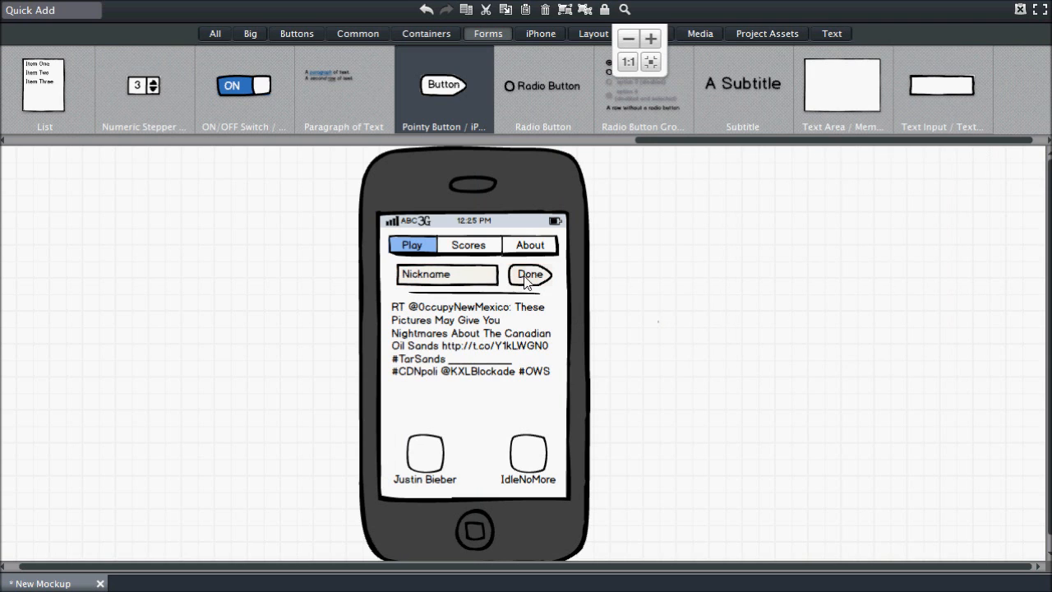
{"action": "left_click", "coordinate": [447, 273]}
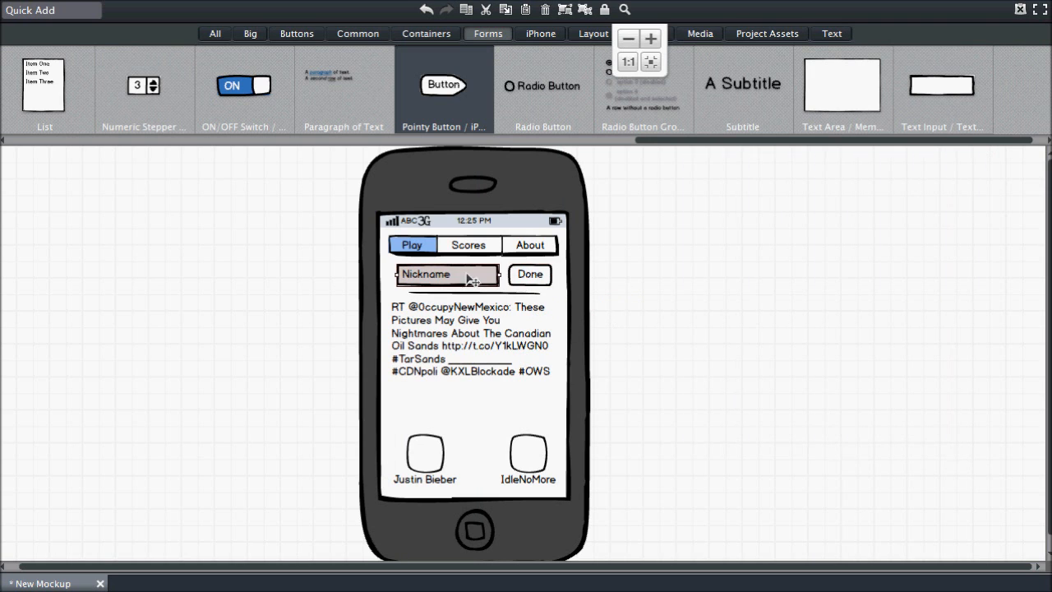
{"action": "left_click", "coordinate": [444, 273]}
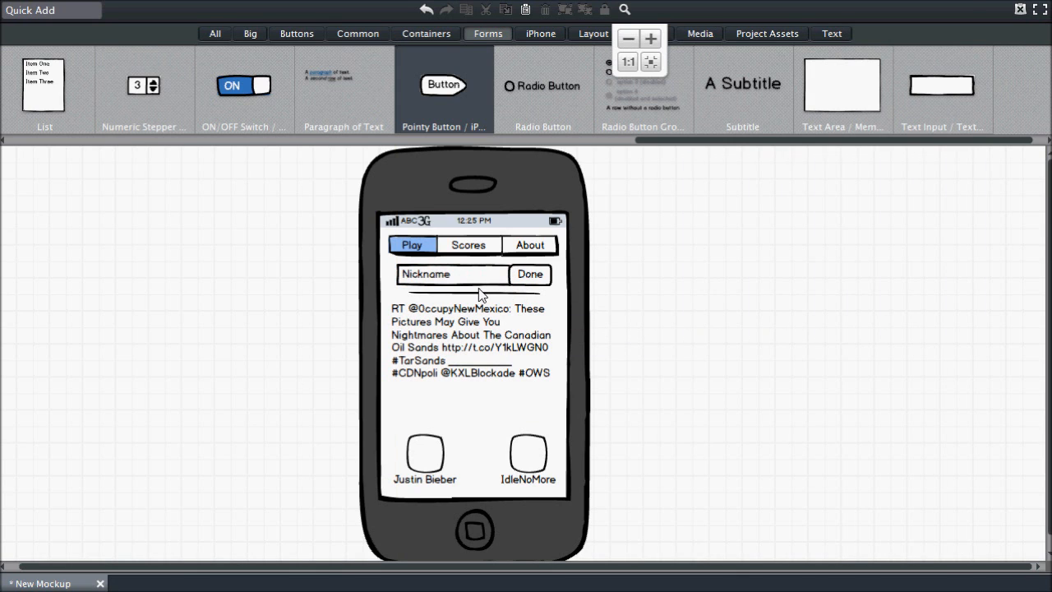
Move the tweet paragraph lower and set the Nickname row between two horizontal divider lines.
{"action": "left_click", "coordinate": [470, 345]}
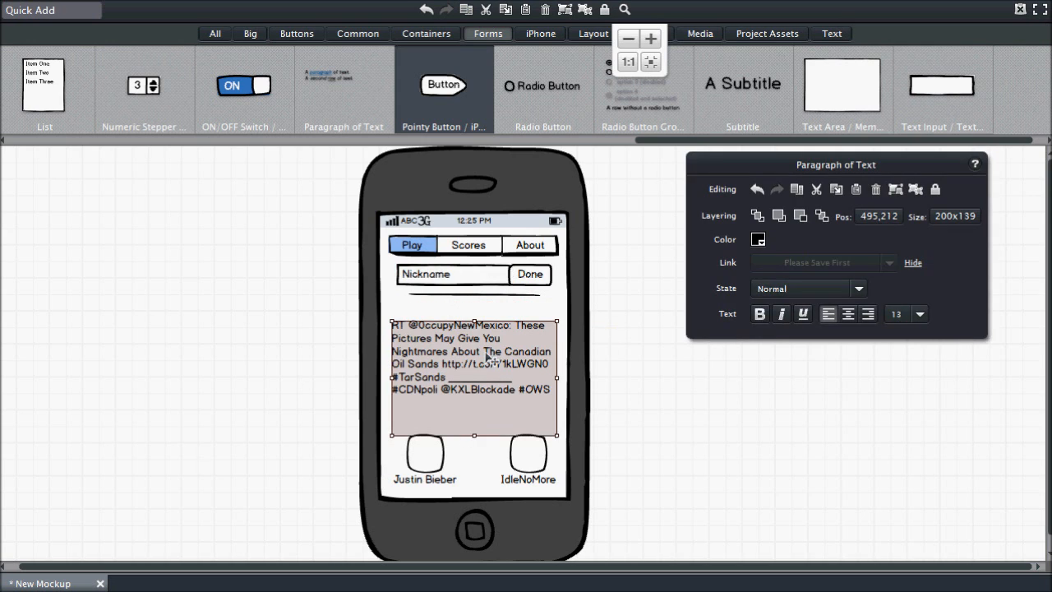
{"action": "left_click", "coordinate": [475, 311]}
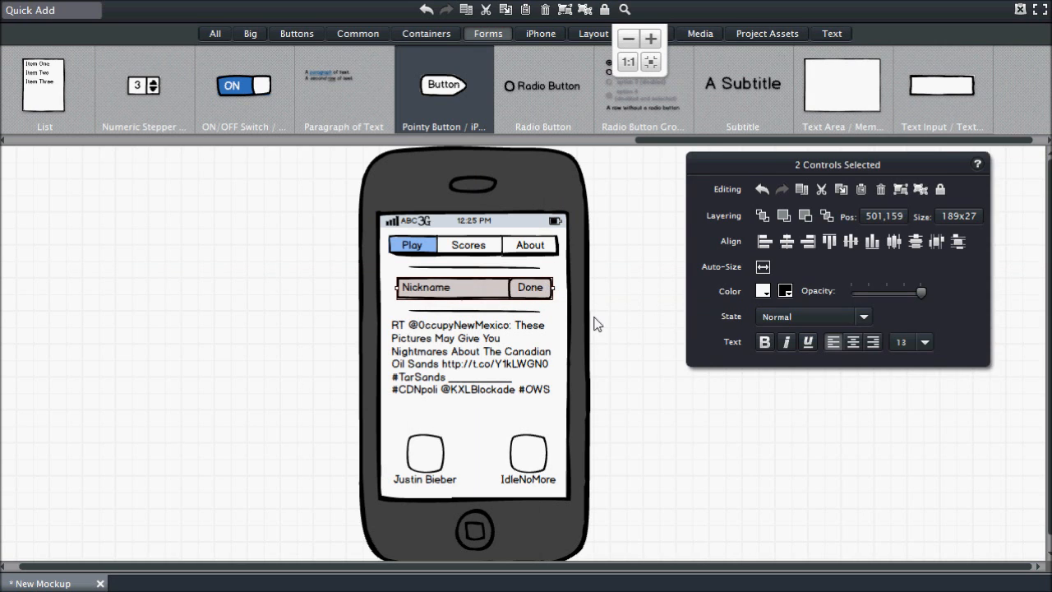
{"action": "left_click", "coordinate": [474, 359]}
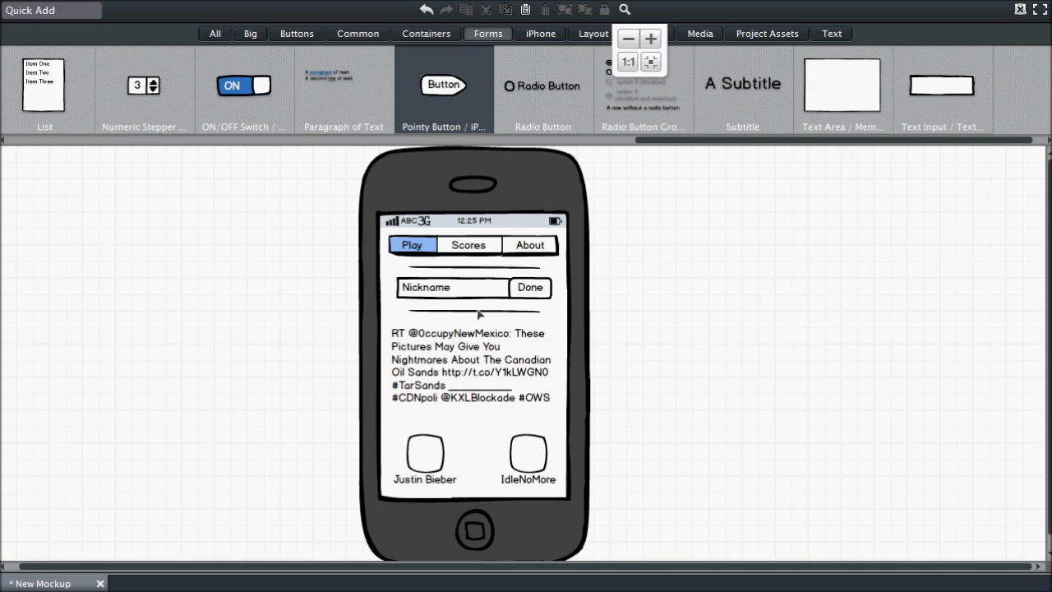
{"action": "left_click", "coordinate": [452, 286]}
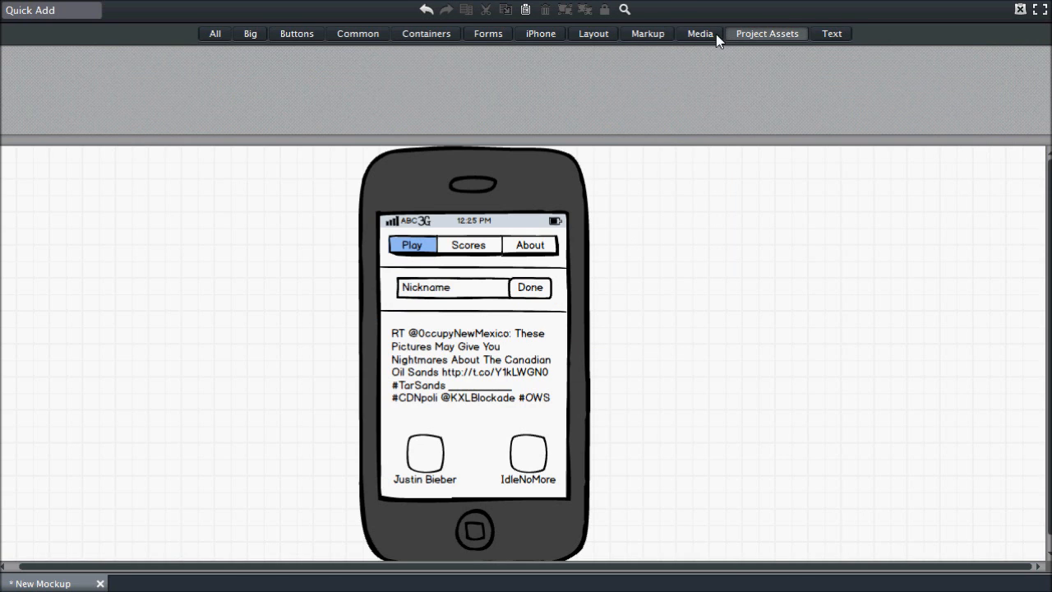
{"action": "left_click", "coordinate": [648, 33]}
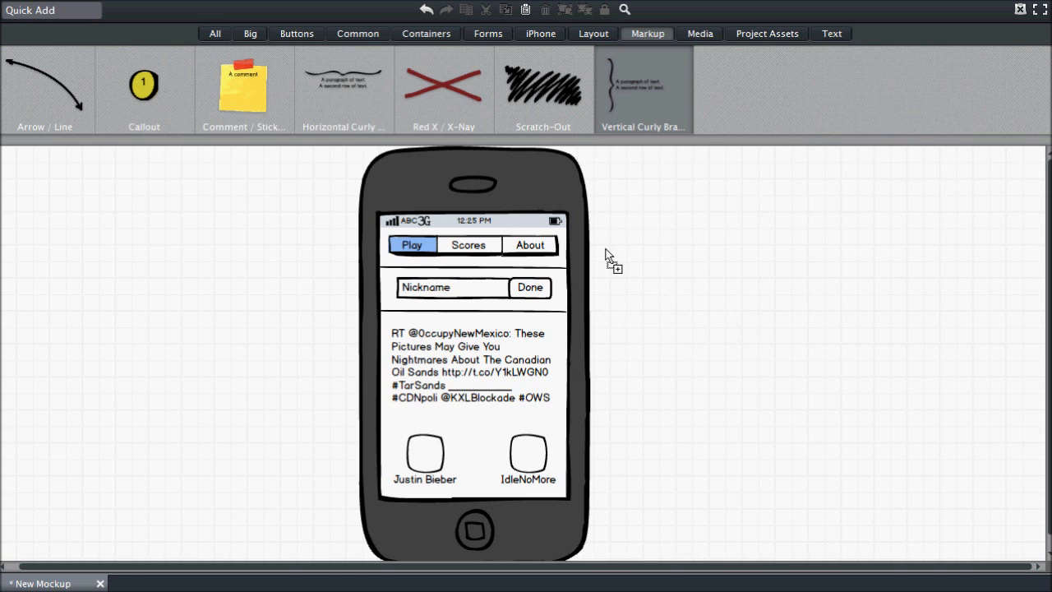
Add a vertical curly brace beside the Nickname row reading "Only show if no name in storage".
{"action": "type", "text": "Only show"}
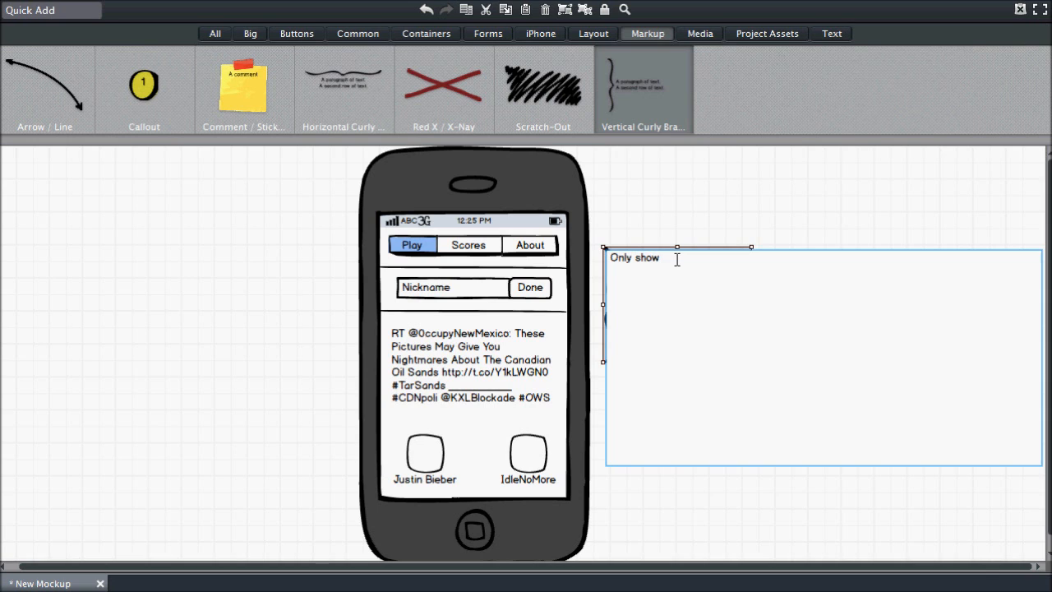
{"action": "type", "text": "if no name in storage"}
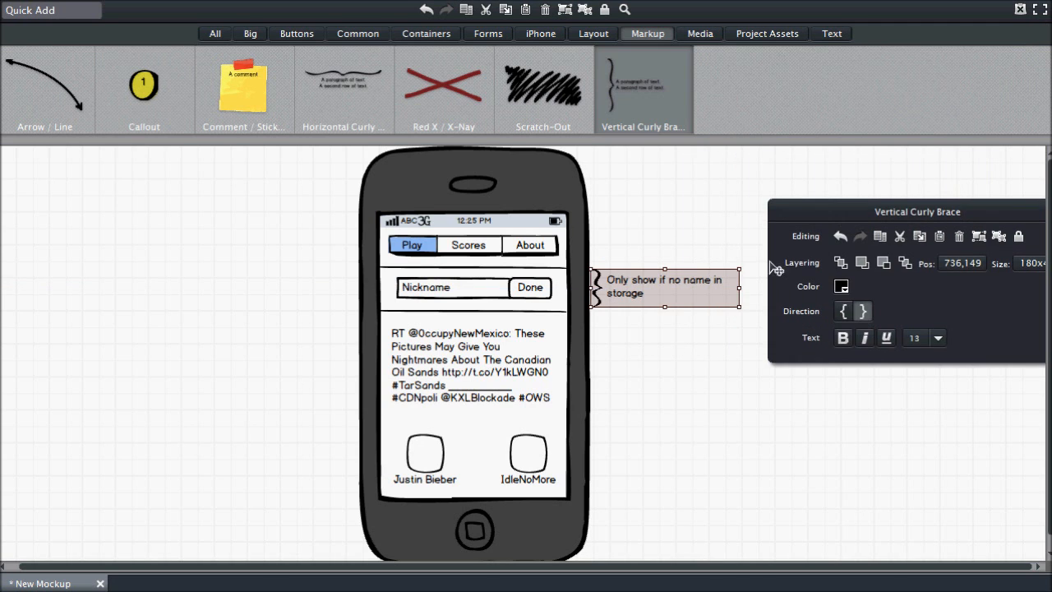
{"action": "left_click", "coordinate": [631, 345]}
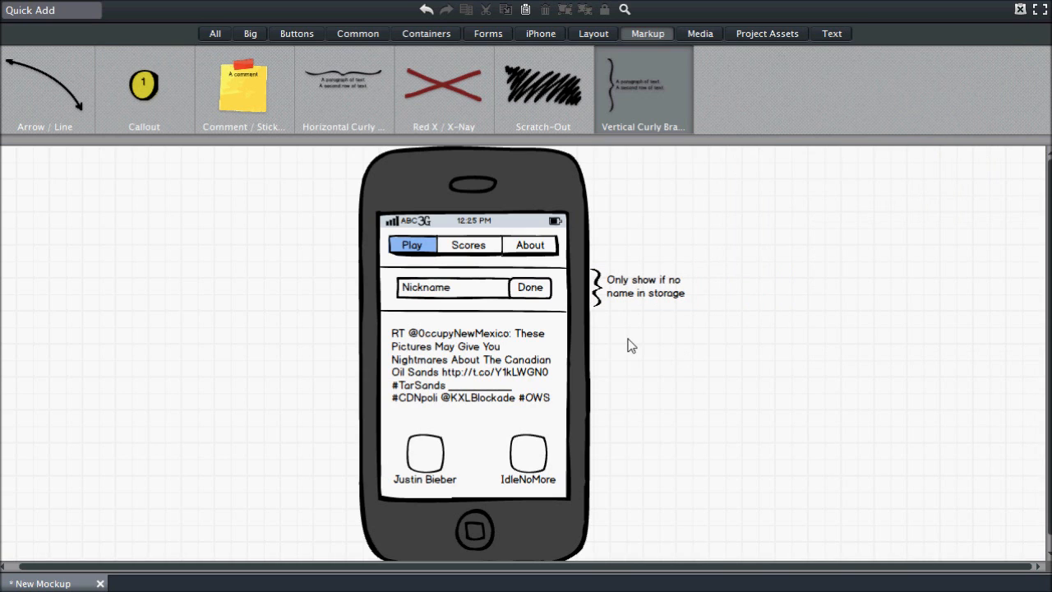
{"action": "mouse_move", "coordinate": [202, 341]}
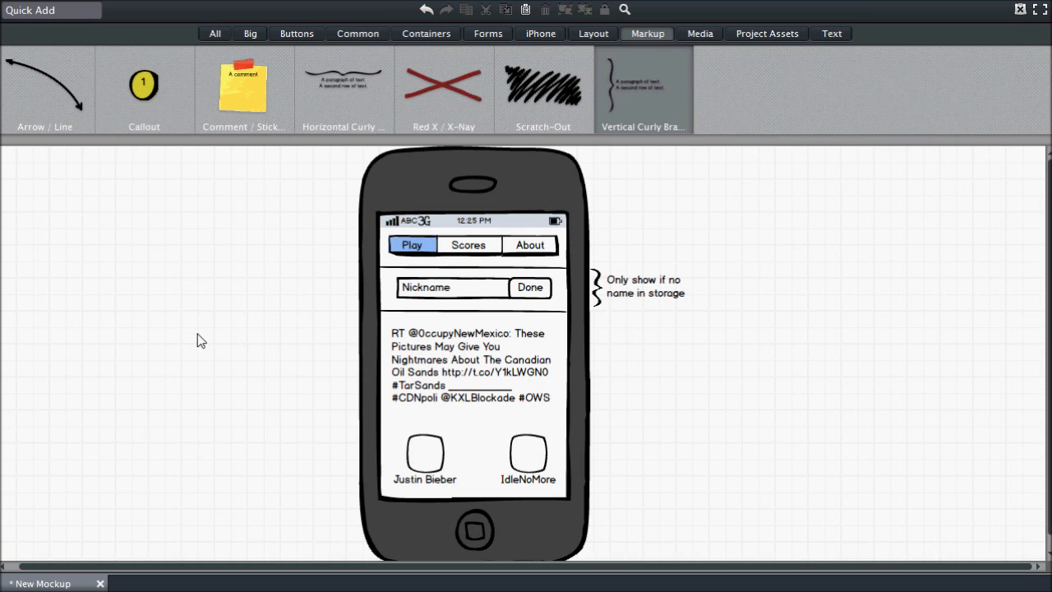
{"action": "mouse_move", "coordinate": [311, 322]}
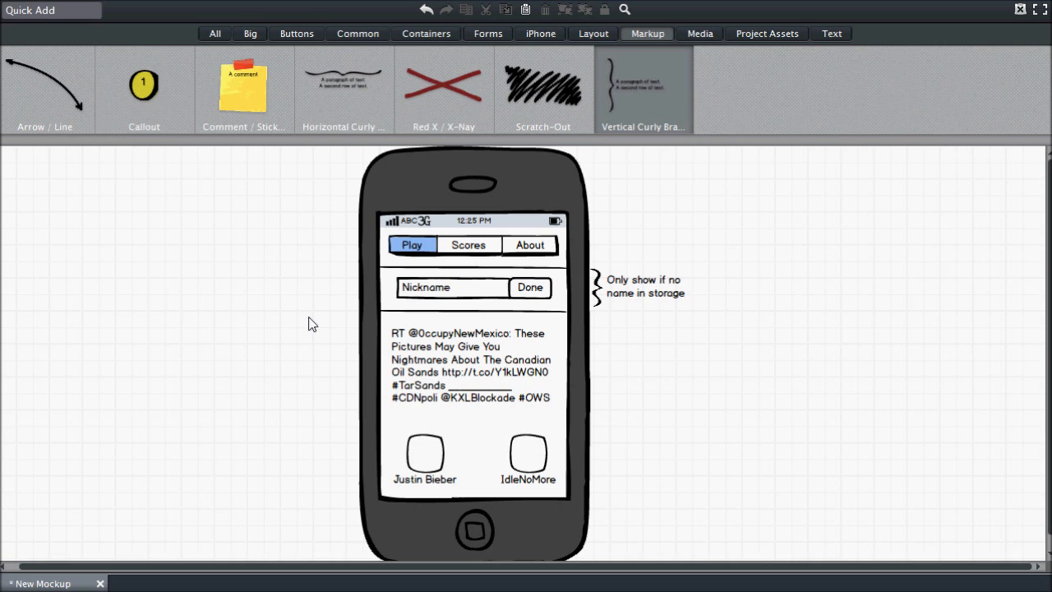
{"action": "mouse_move", "coordinate": [612, 394]}
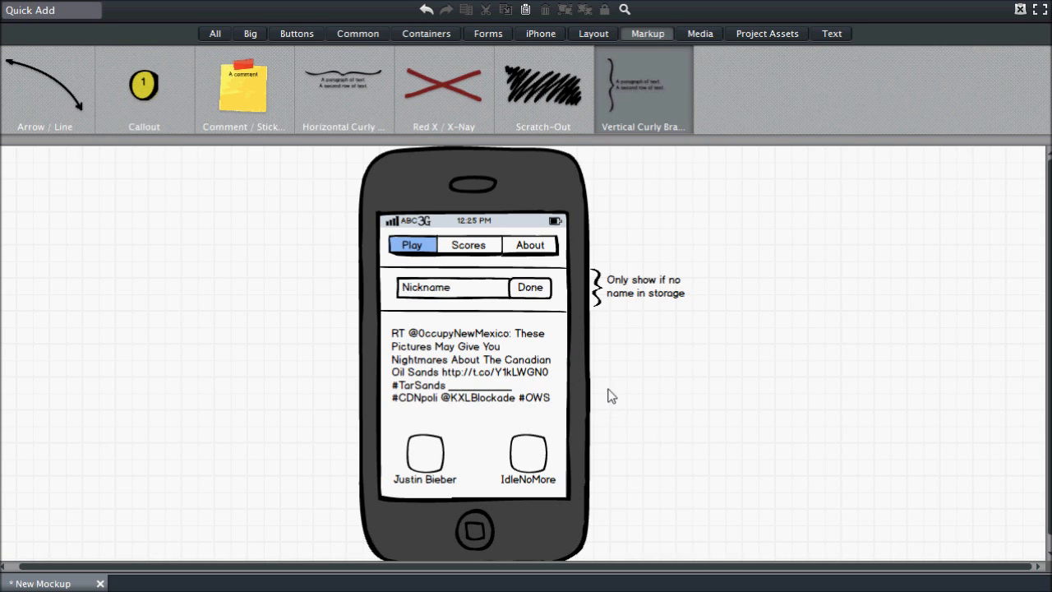
{"action": "mouse_move", "coordinate": [255, 362]}
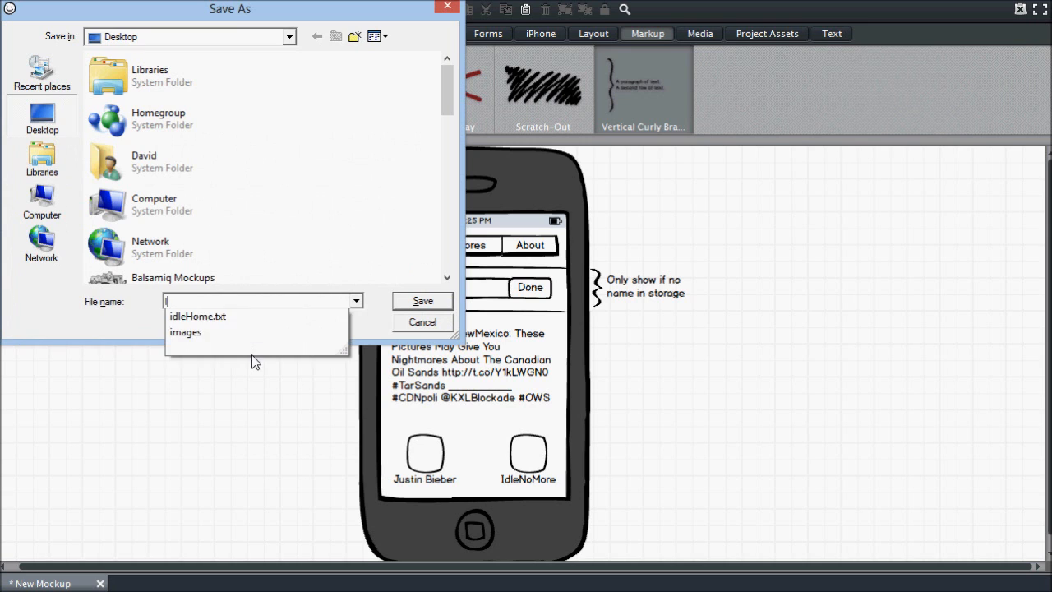
Save the annotated Play page mockup as idle_Play.
{"action": "type", "text": "idle"}
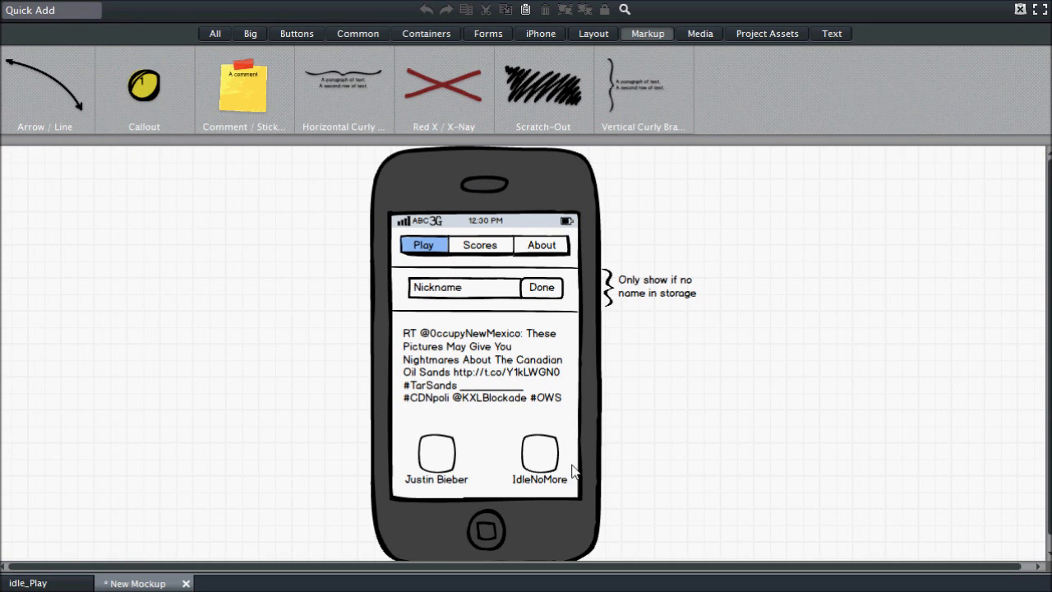
Delete the Nickname row and brace note, move the tweet under the tabs and trim its trailing blank.
{"action": "left_click", "coordinate": [541, 286]}
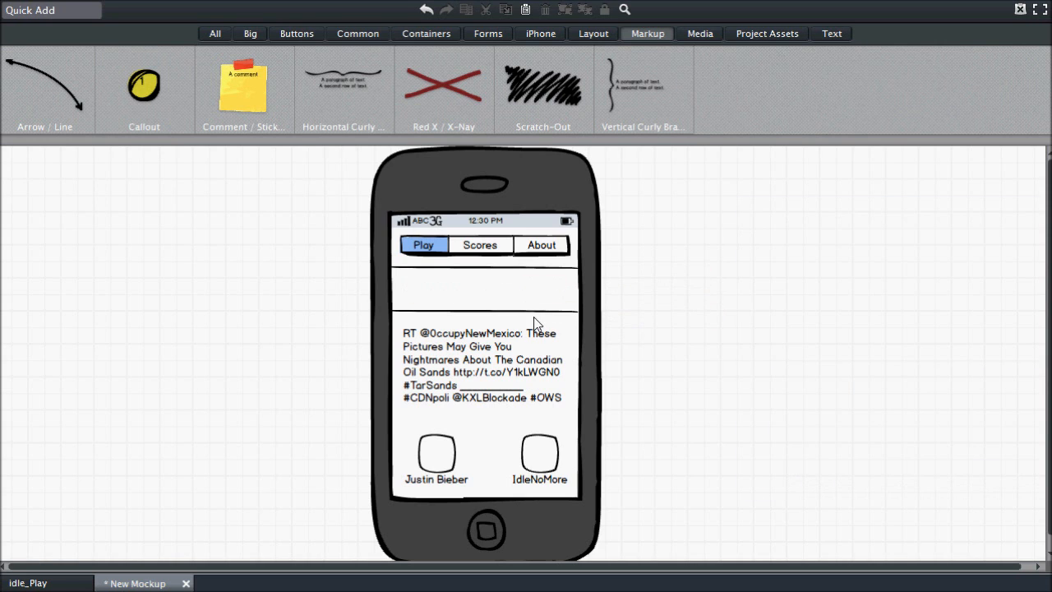
{"action": "left_click", "coordinate": [483, 365]}
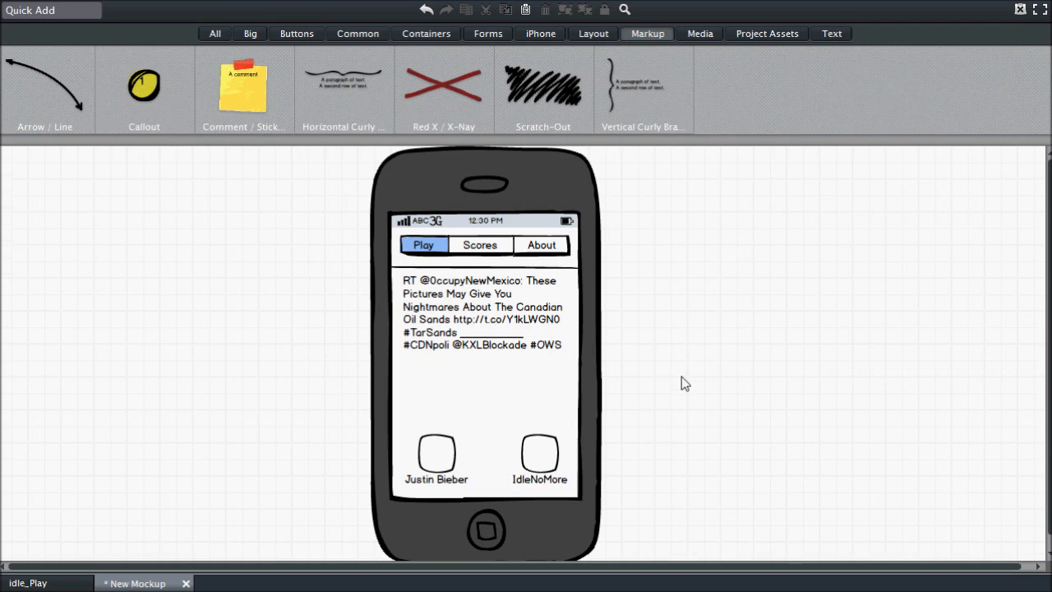
{"action": "left_click", "coordinate": [480, 313]}
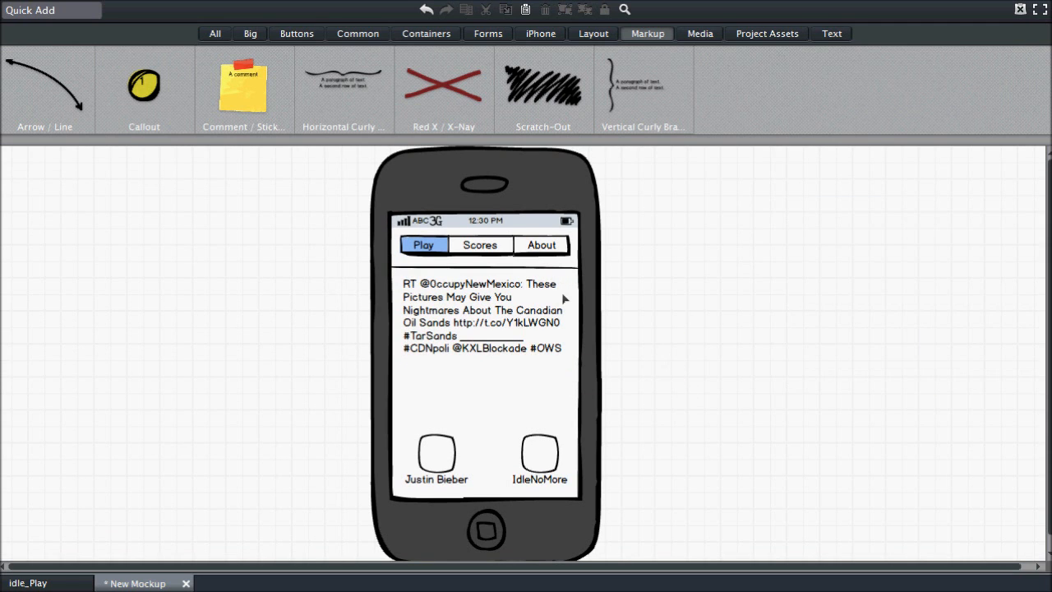
{"action": "mouse_move", "coordinate": [550, 336]}
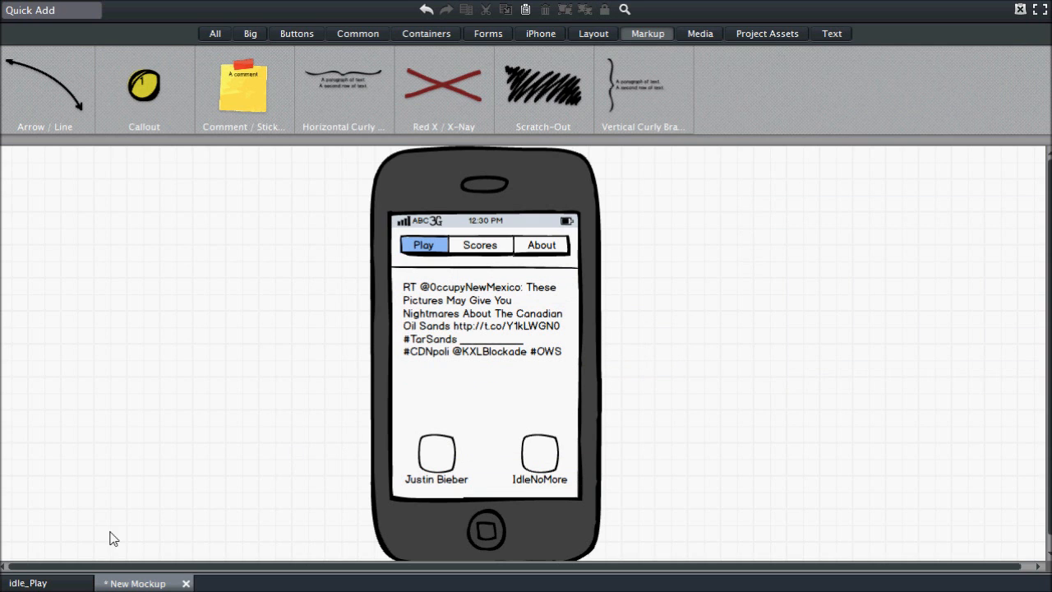
Save the trimmed Play page as a separate file named idle_Play_AfterFirst.
{"action": "key", "text": "ctrl+s"}
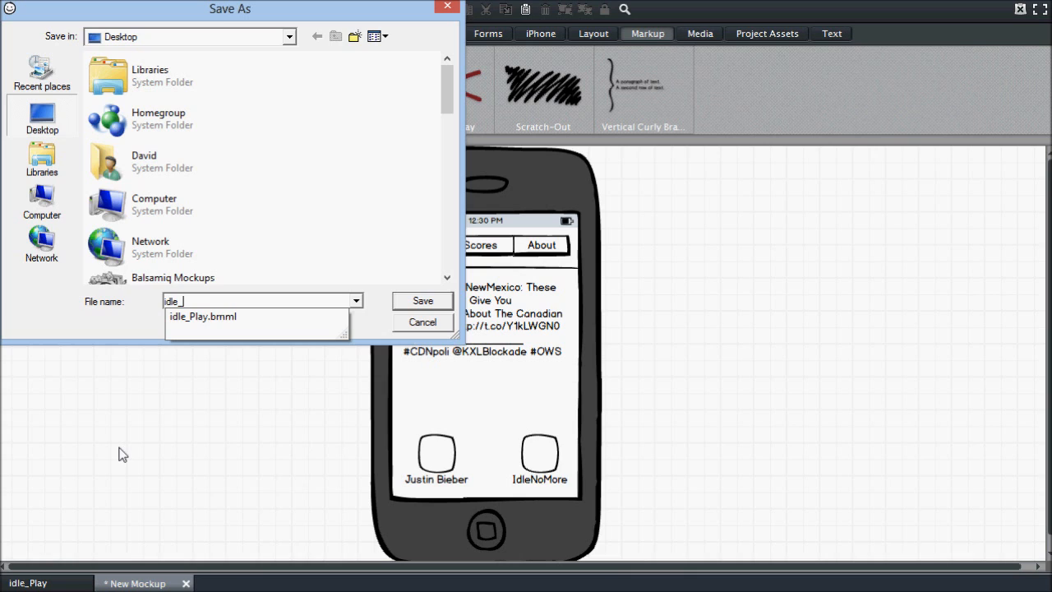
{"action": "type", "text": "Play_Af"}
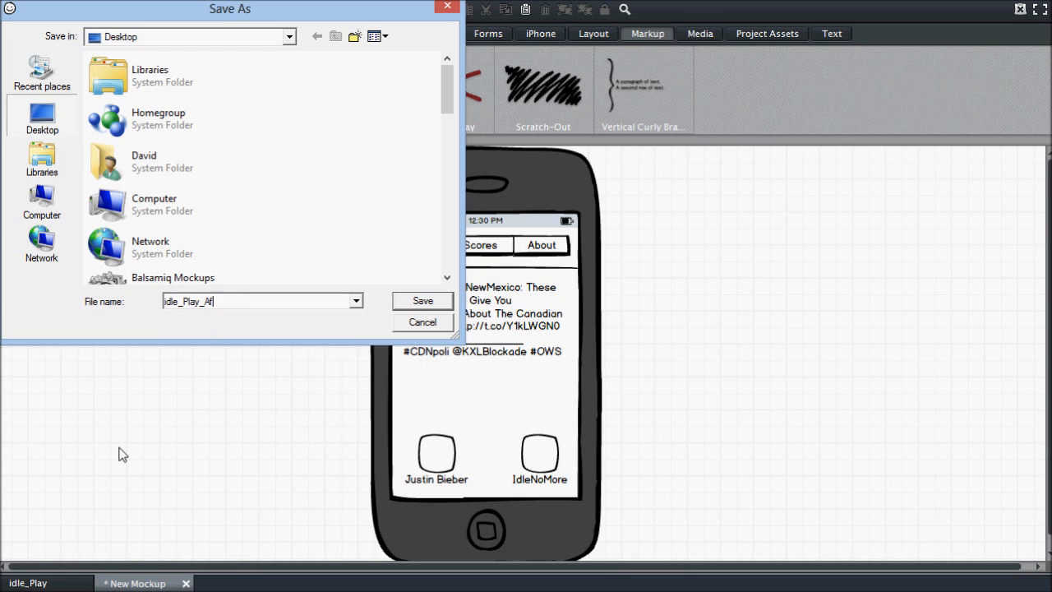
{"action": "left_click", "coordinate": [421, 300]}
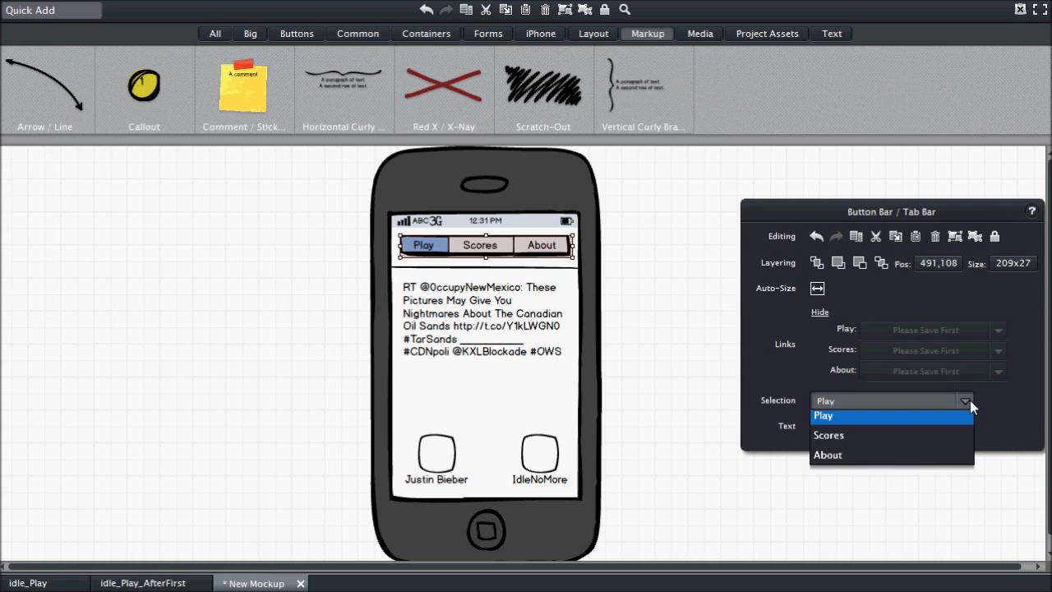
Select Scores in the Tab Bar and add a name,score Data Grid with rows like 'Ann, 10'.
{"action": "left_click", "coordinate": [828, 434]}
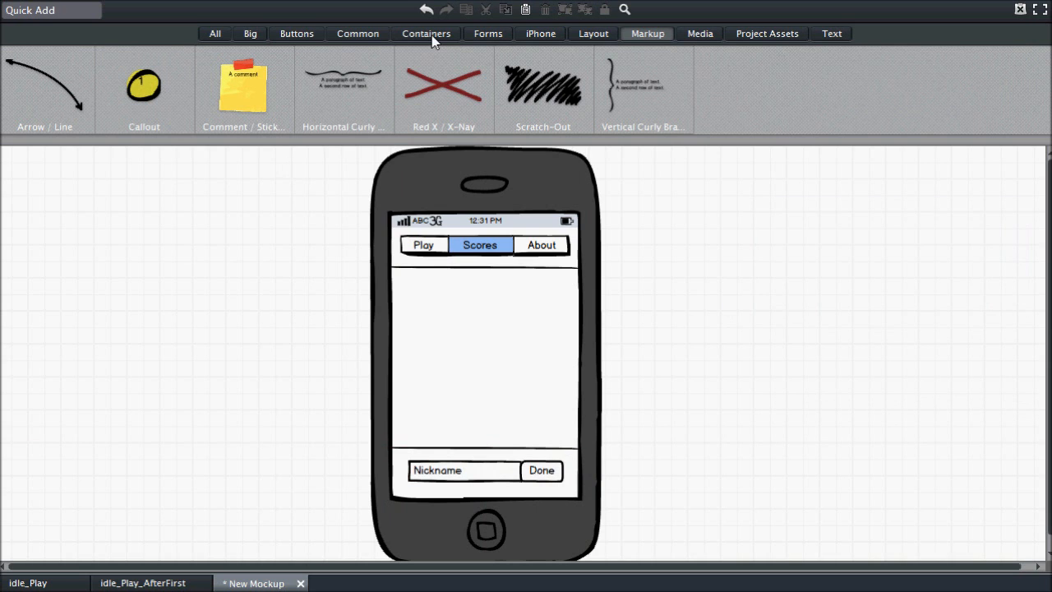
{"action": "left_click", "coordinate": [214, 33]}
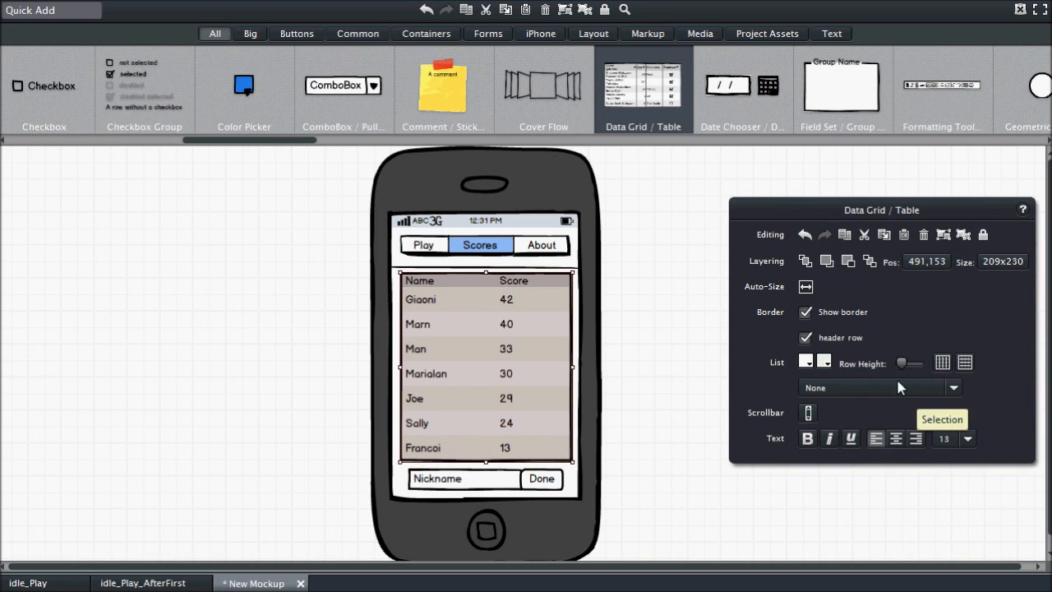
{"action": "left_click_drag", "start_coordinate": [912, 363], "coordinate": [897, 363]}
{"action": "type", "text": "MArk,12"}
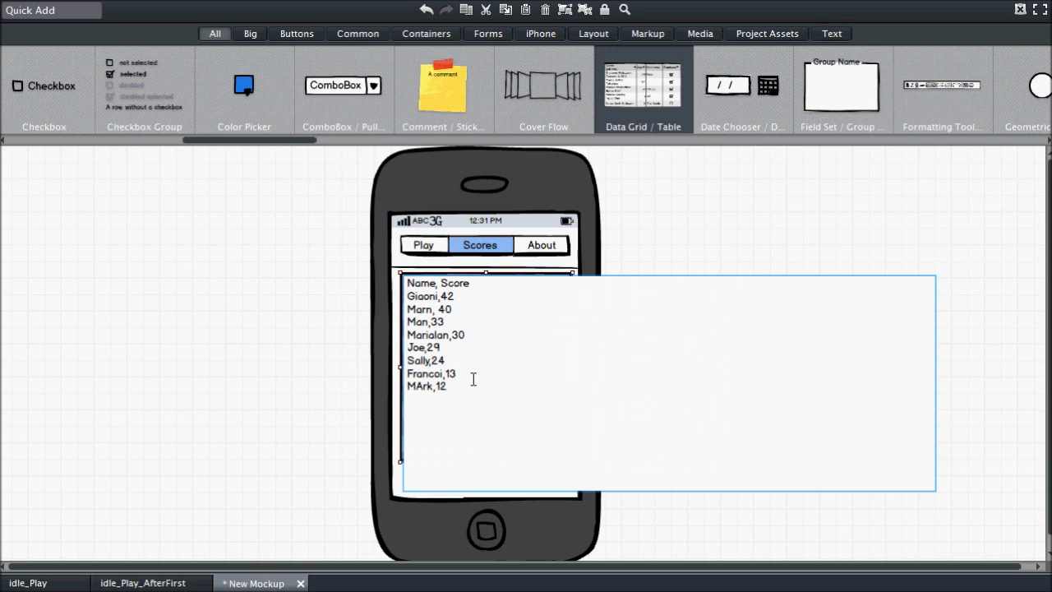
{"action": "type", "text": "Ann, 10"}
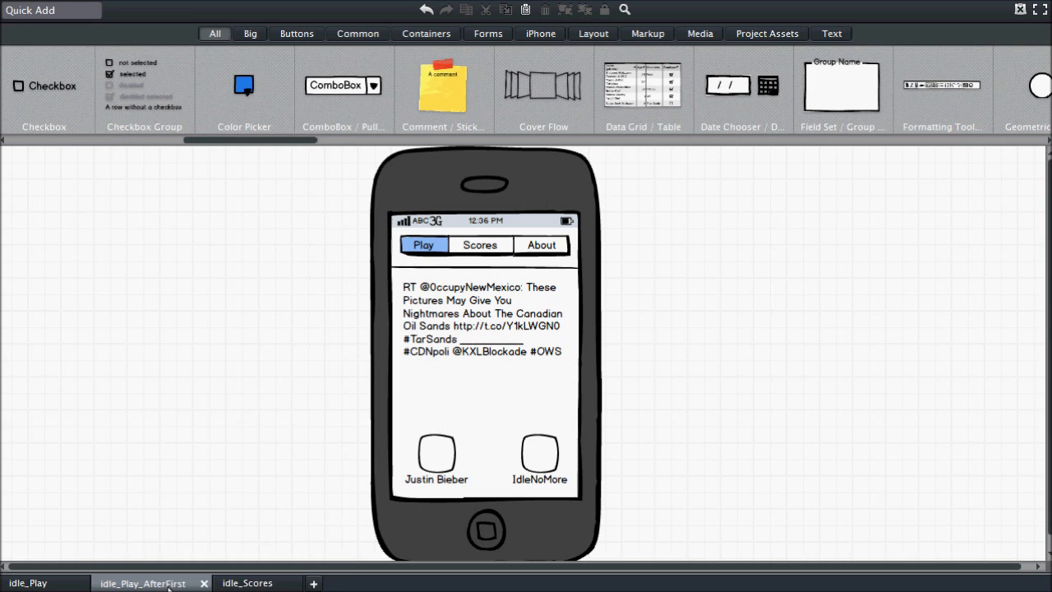
{"action": "mouse_move", "coordinate": [240, 496]}
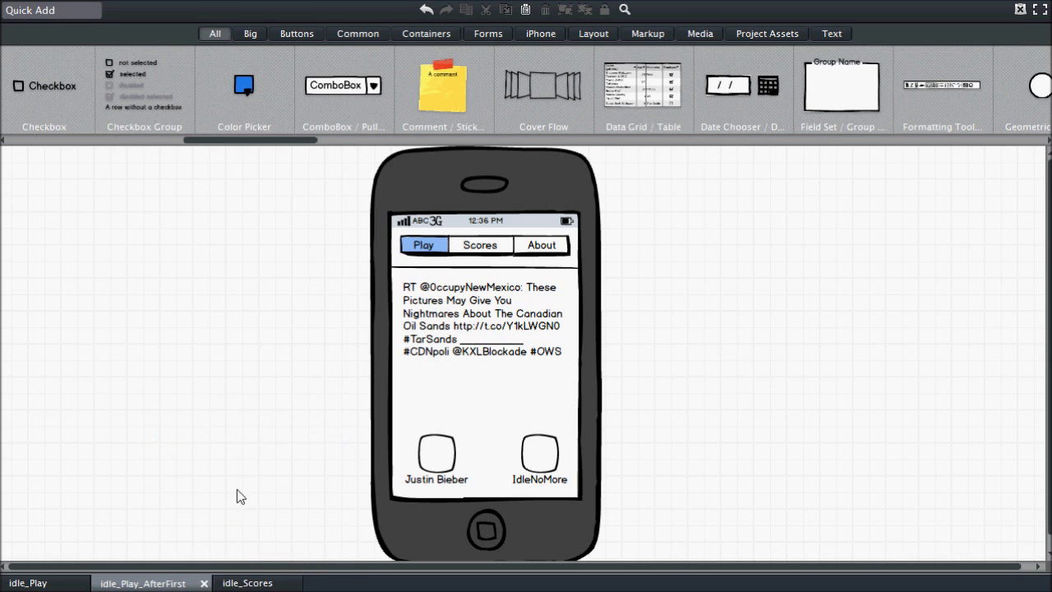
Add the About screen's list items: About the App, Privacy Policy, Feedback & Ratings.
{"action": "left_click", "coordinate": [539, 459]}
{"action": "type", "text": "About the App"}
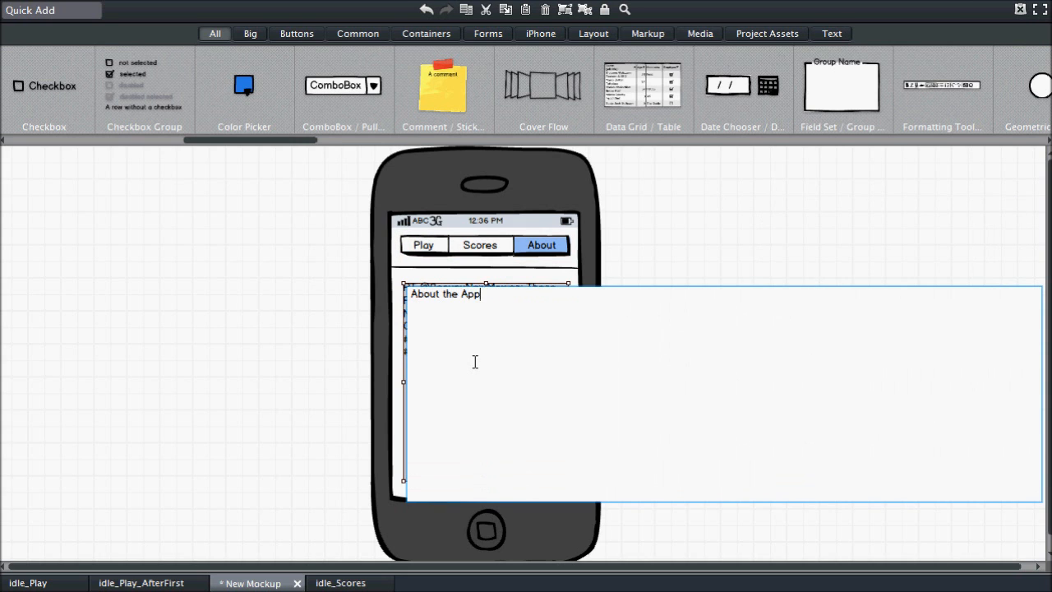
{"action": "type", "text": "Privacy"}
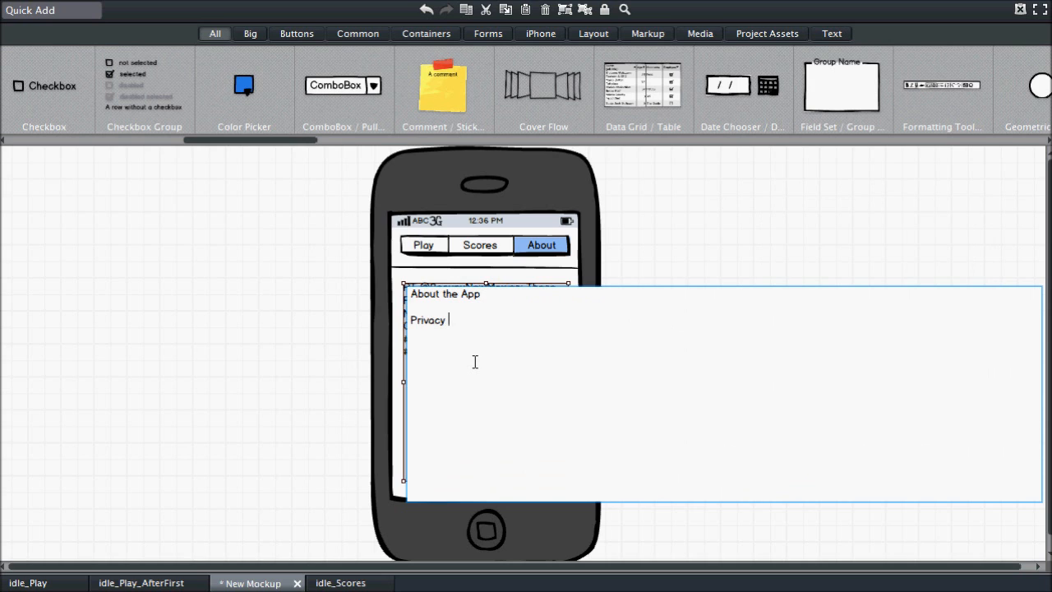
{"action": "type", "text": "Policy"}
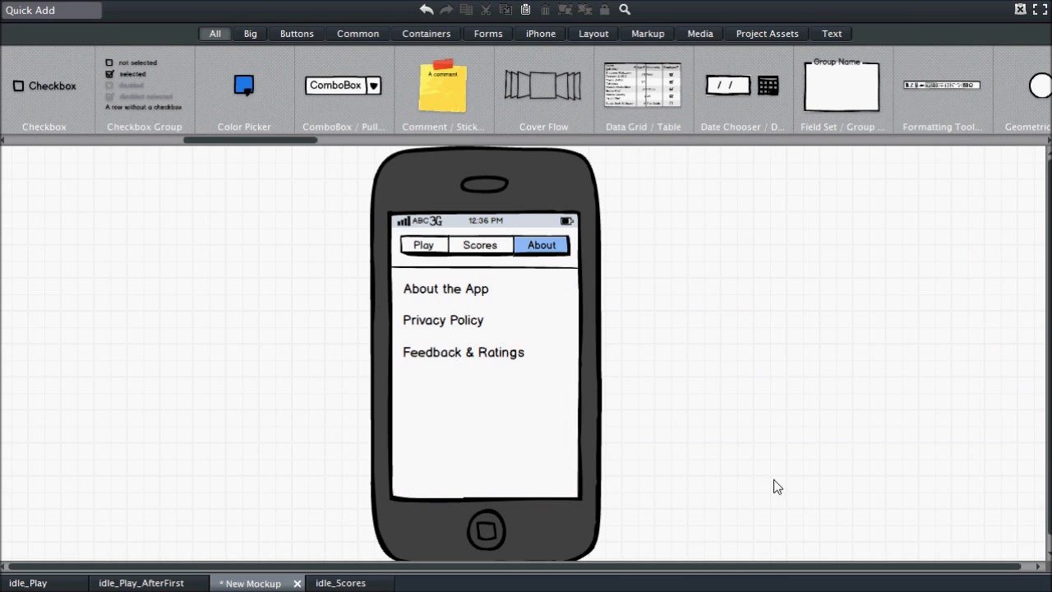
{"action": "mouse_move", "coordinate": [558, 393]}
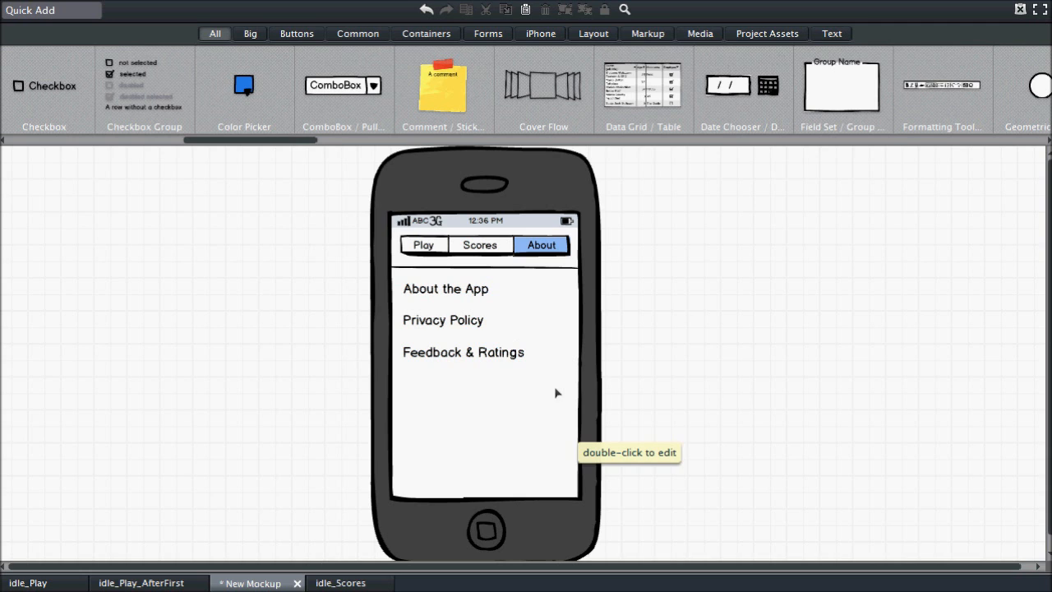
{"action": "mouse_move", "coordinate": [277, 444]}
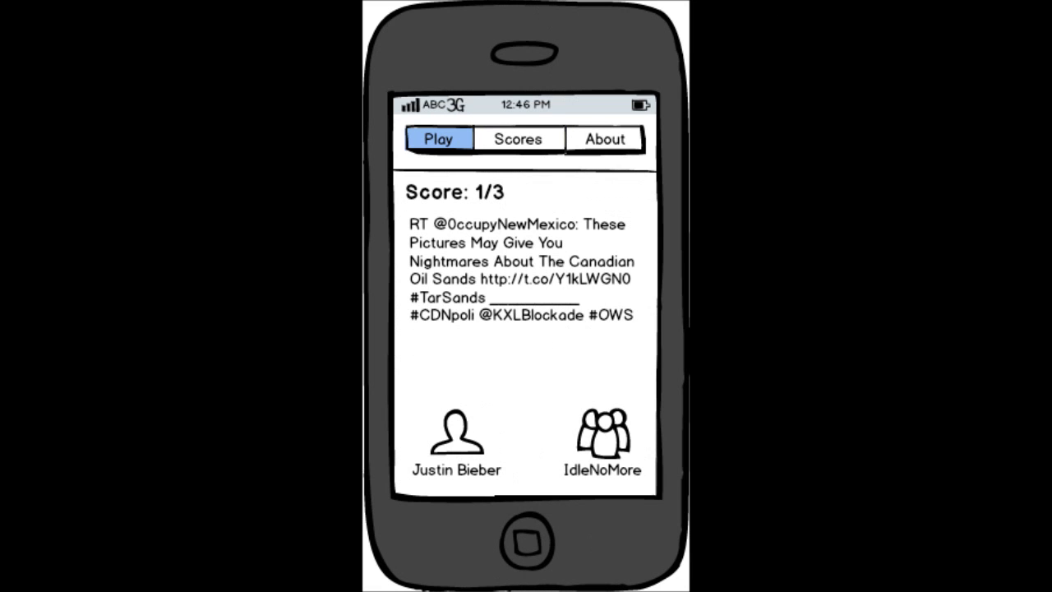
Advance the full-screen presentation from Play to Scores, then to About.
{"action": "left_click", "coordinate": [518, 139]}
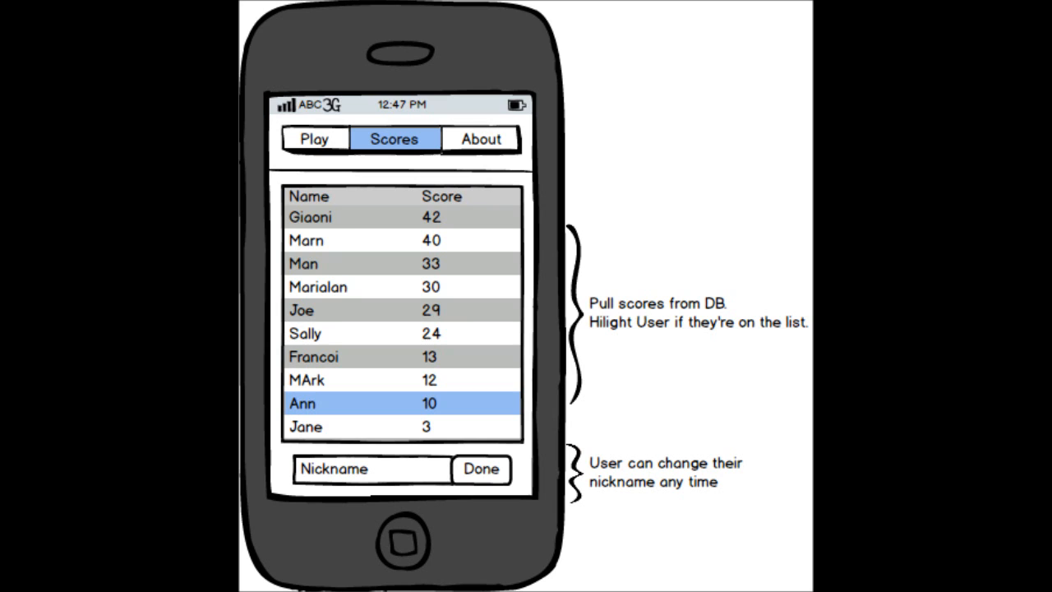
{"action": "left_click", "coordinate": [480, 138]}
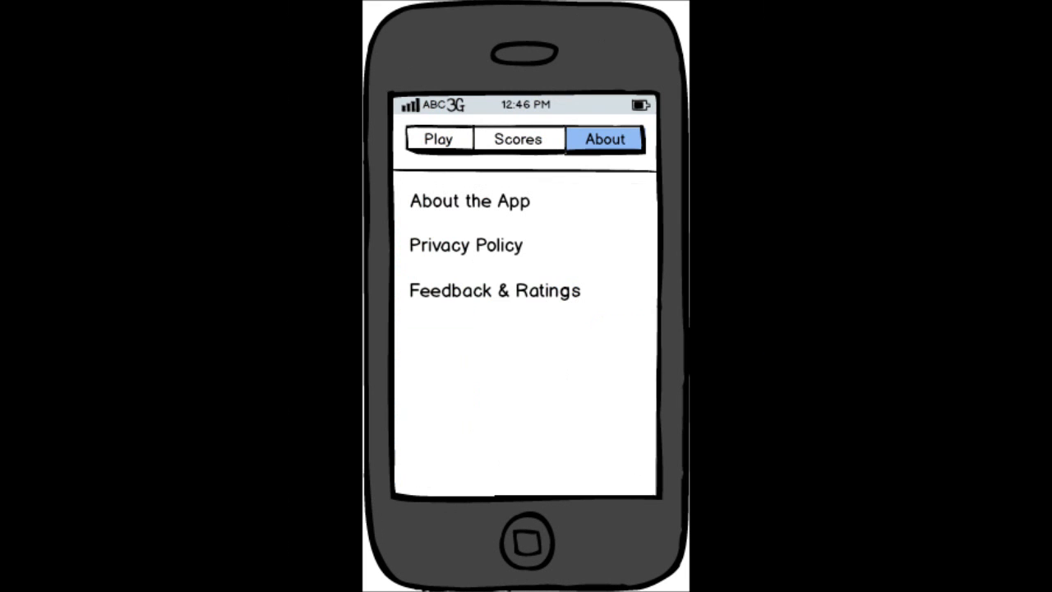